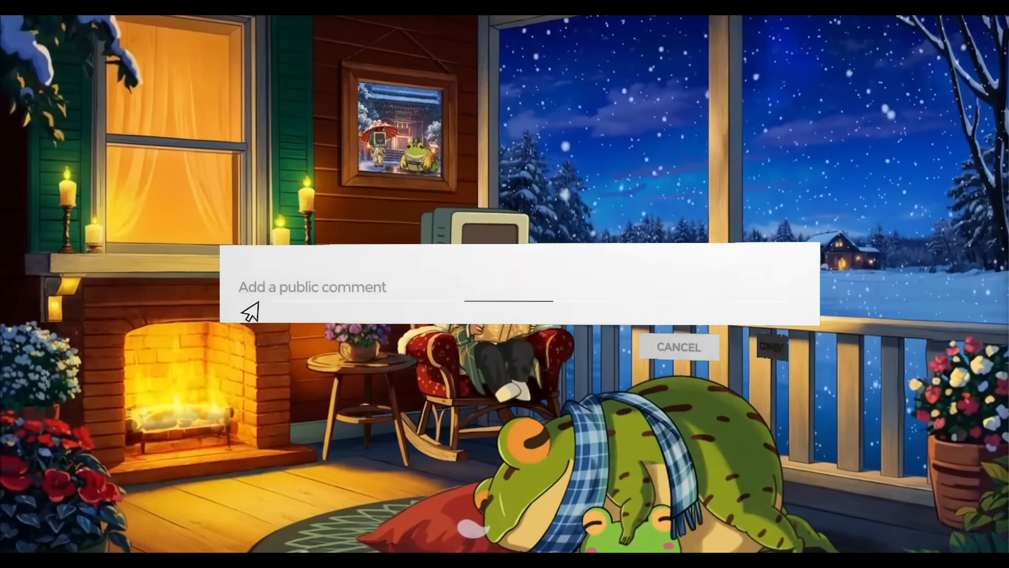
- Type the comment 'Leave a comment bellow !' into the public comment box
text(Leave a)
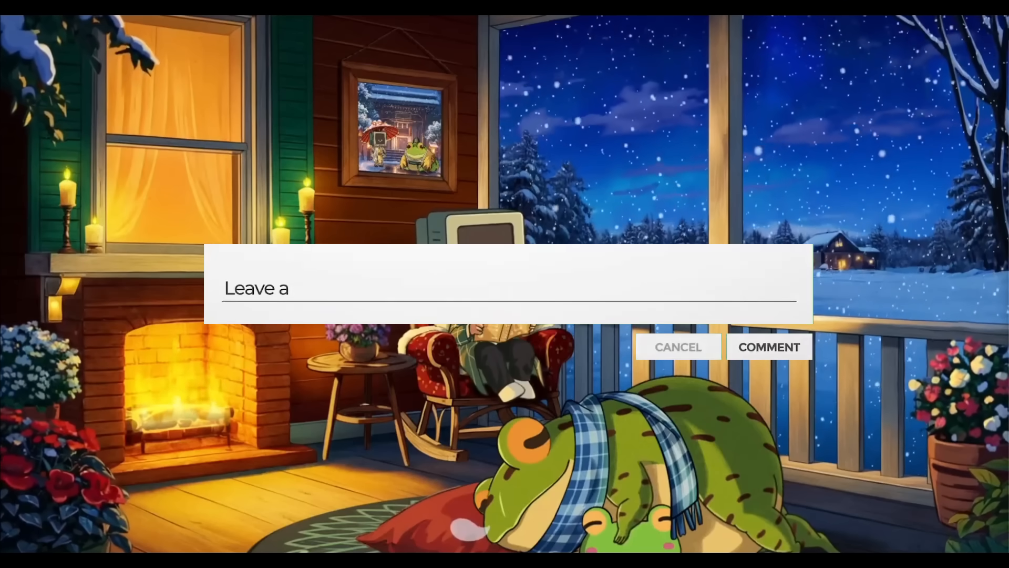
text(comment bellow !)
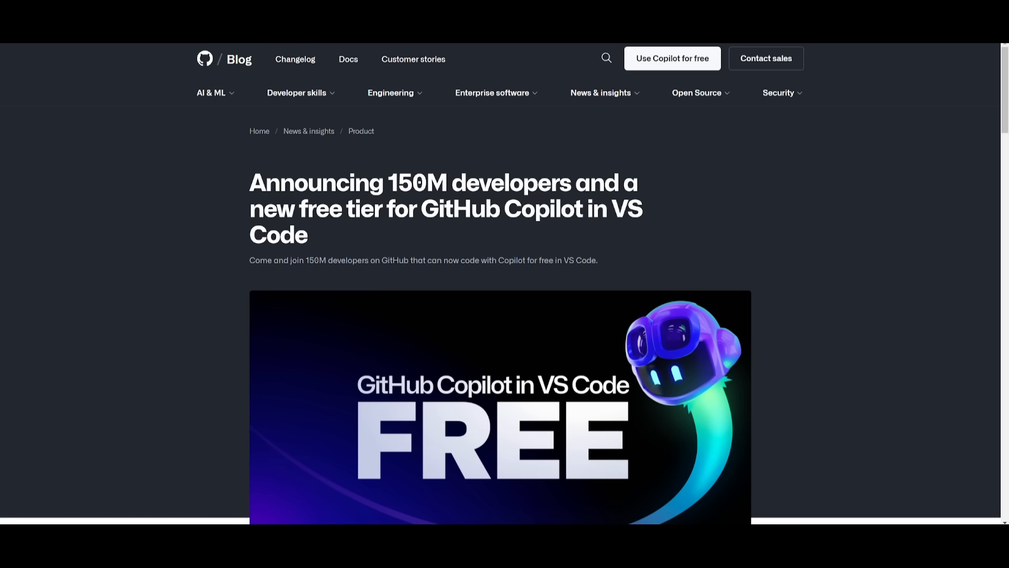
scroll(down, 3)
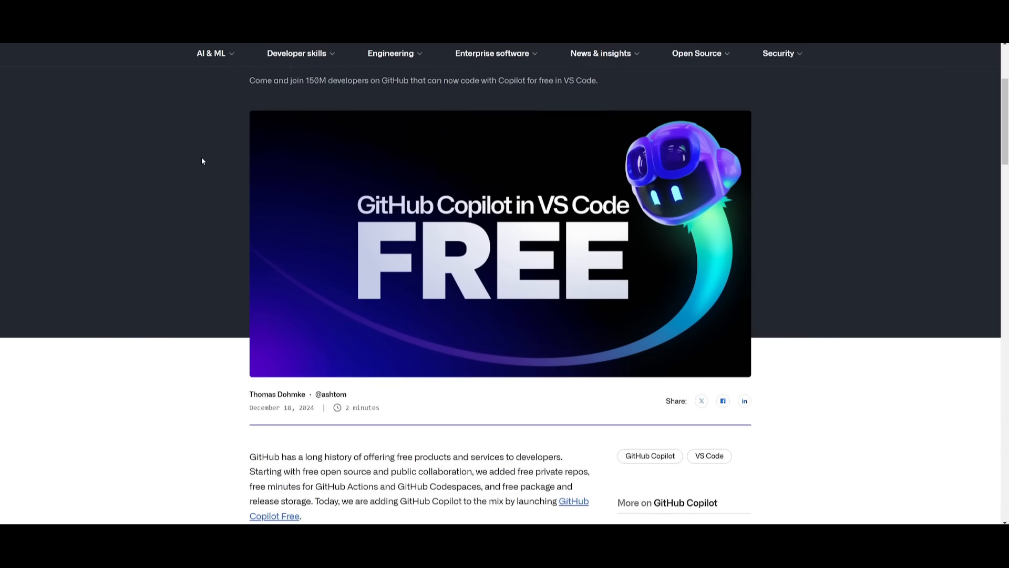
scroll(down, 3)
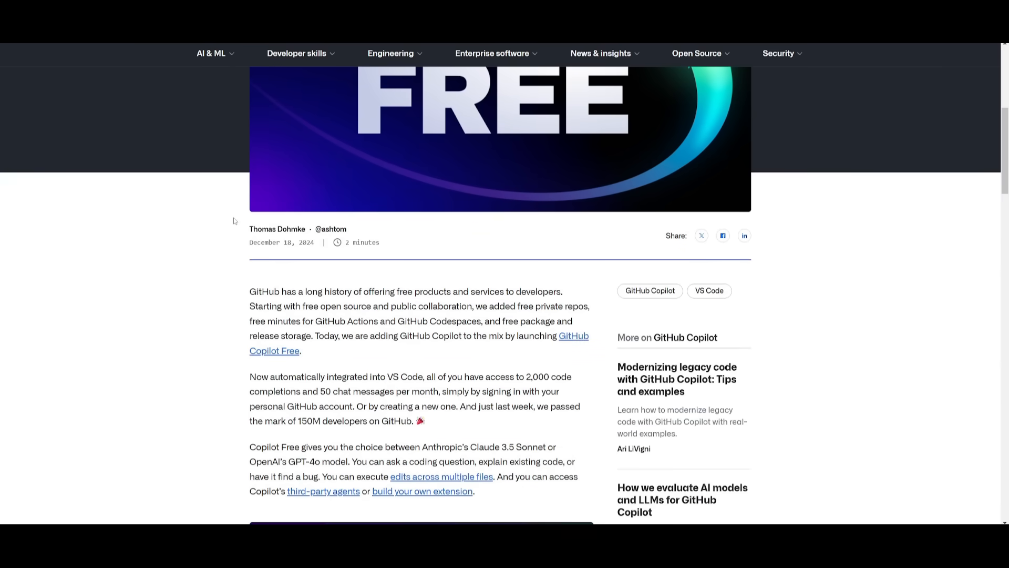
mouse_move(373, 261)
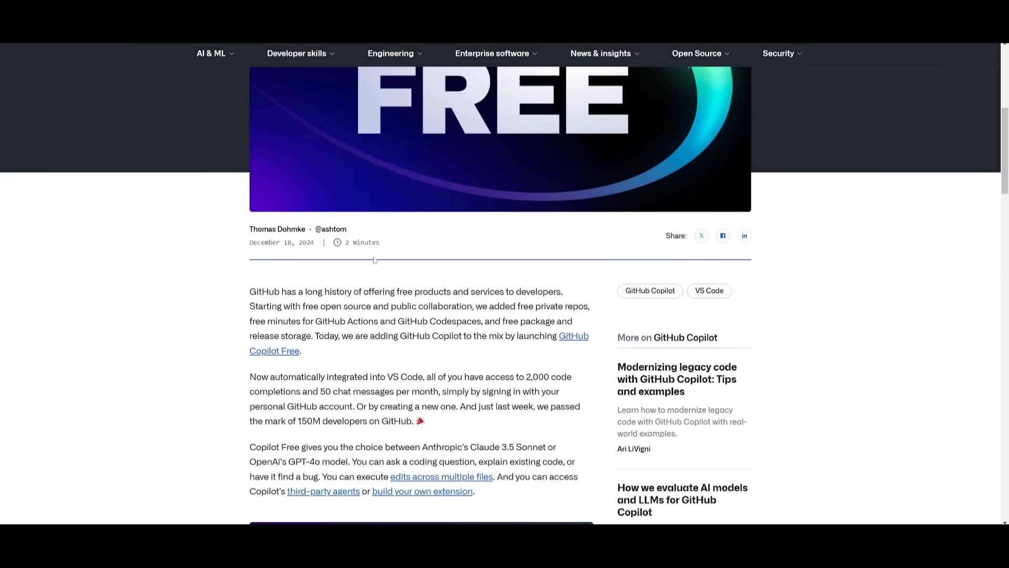
scroll(down, 3)
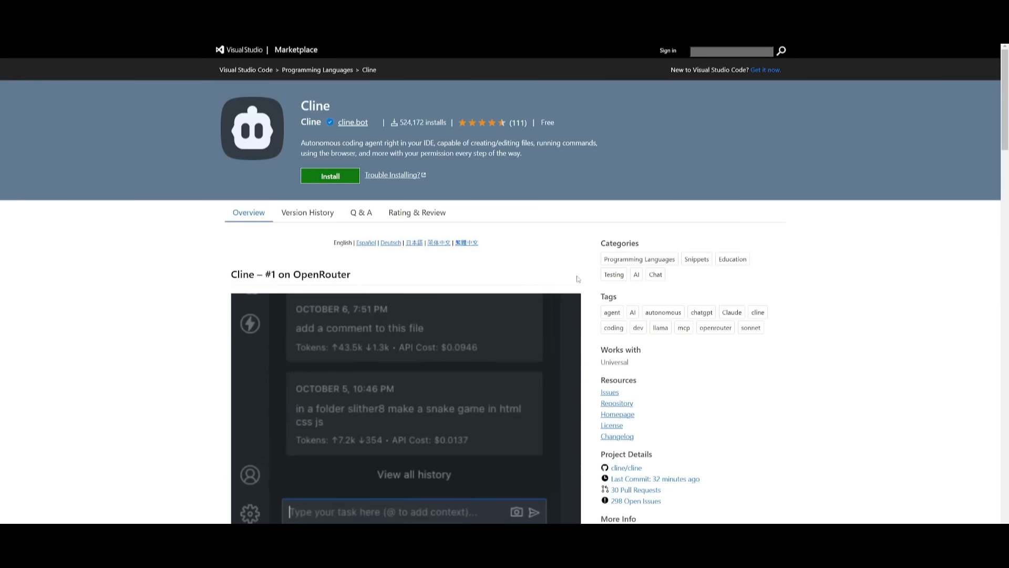
- Enter the text 'Run my app and f' while bringing up the Cline Marketplace listing
text(Run my app and f)
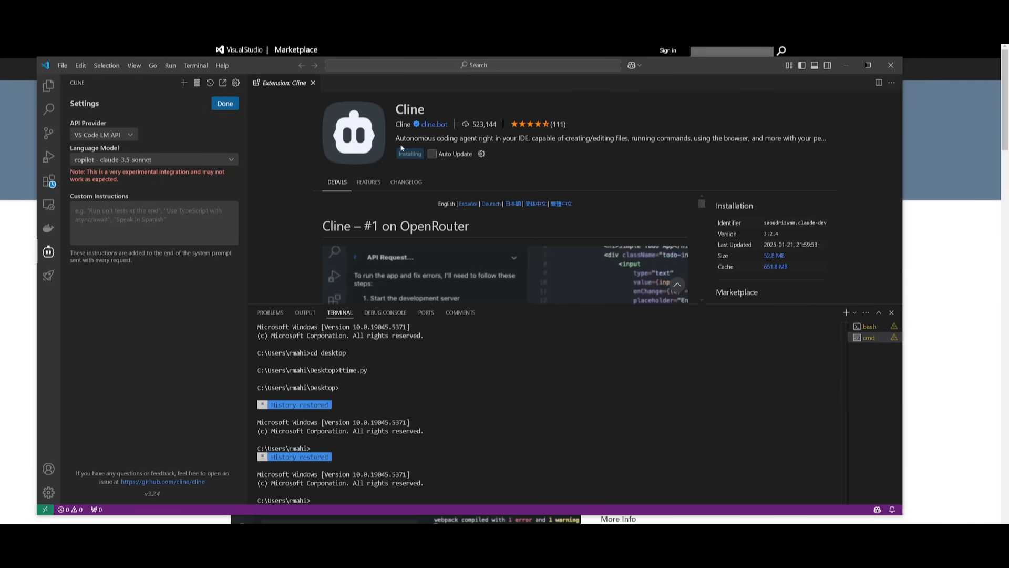
mouse_move(419, 153)
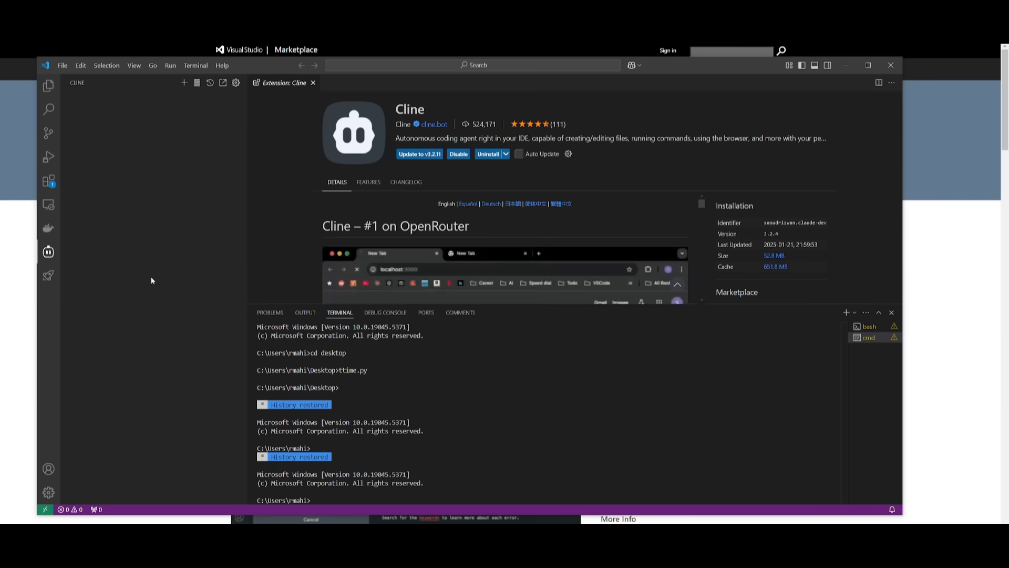
- Install the Cline extension from its Extension page
click(48, 251)
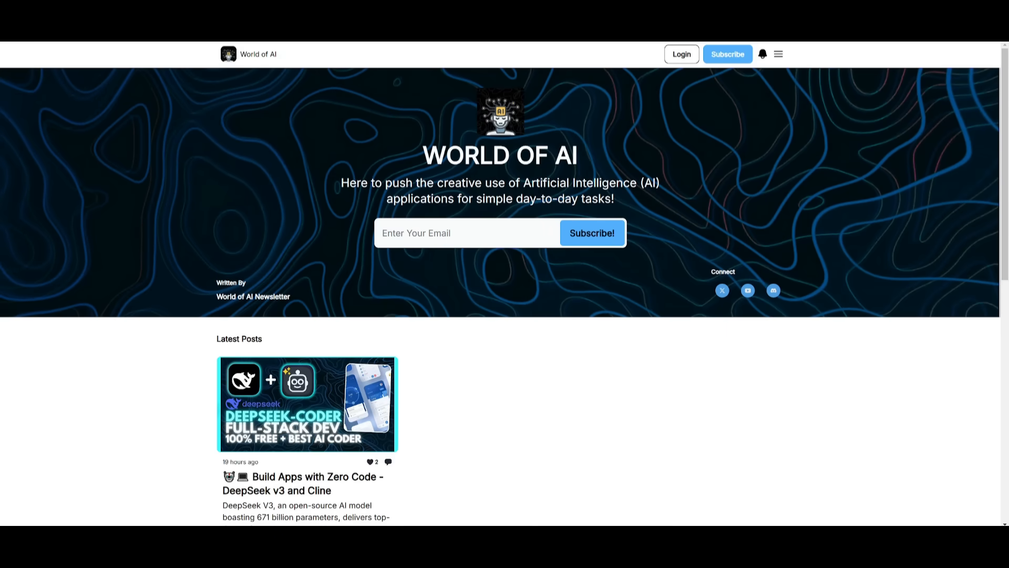
- Open the 'Build Apps with Zero Code - DeepSeek v3 and Cline' post and scroll to How to Get Started
click(307, 403)
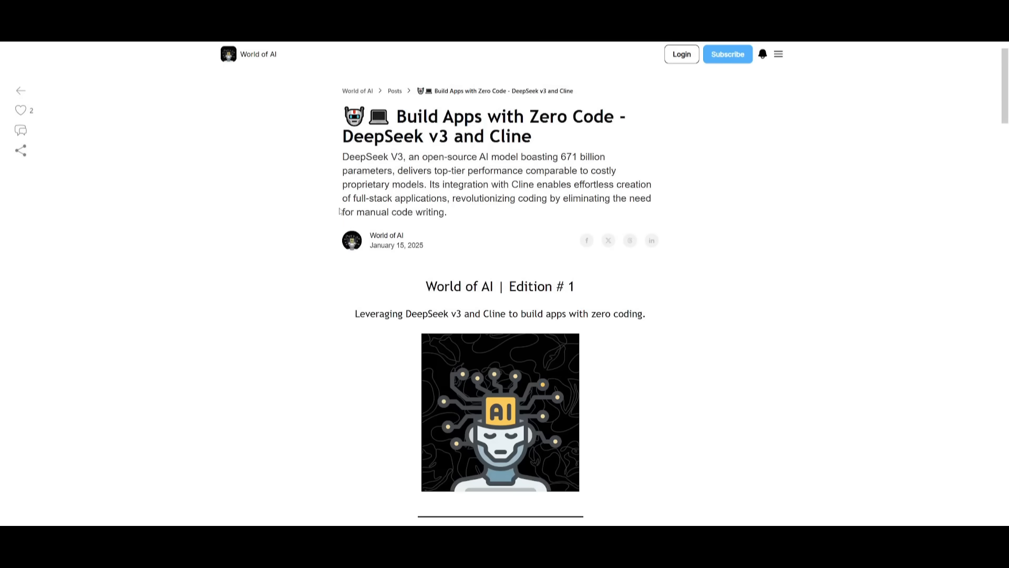
scroll(down, 3)
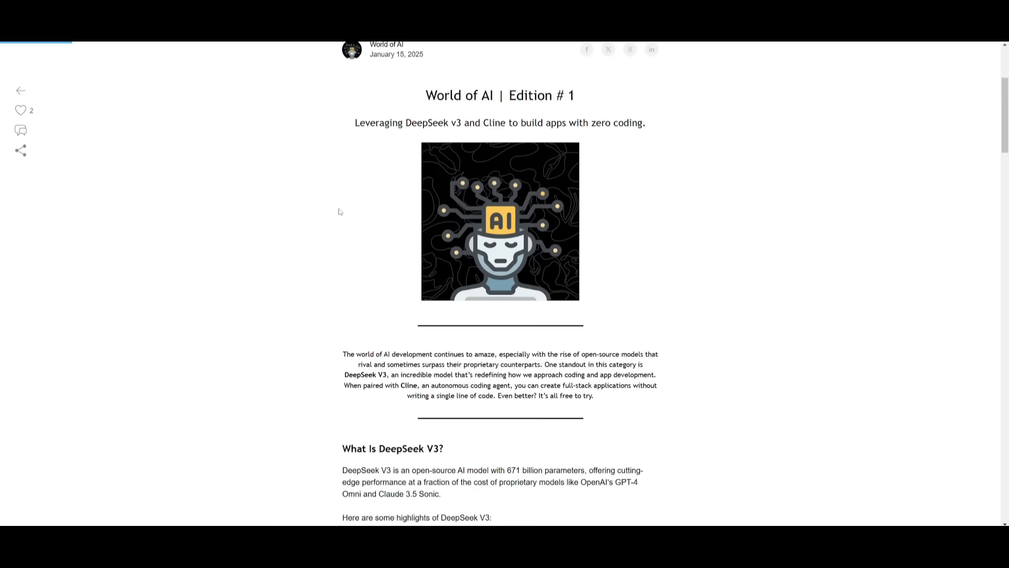
scroll(down, 3)
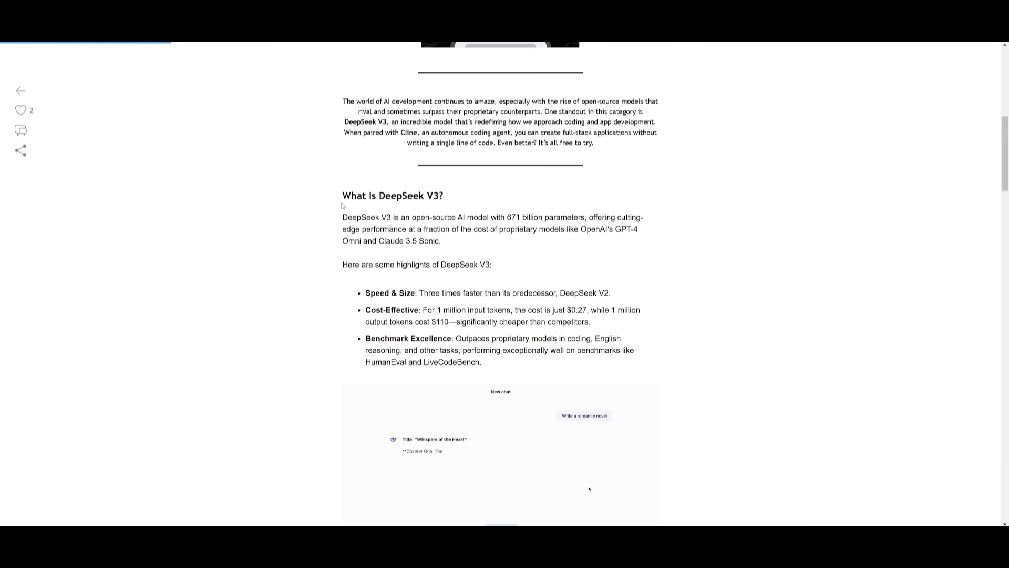
scroll(down, 3)
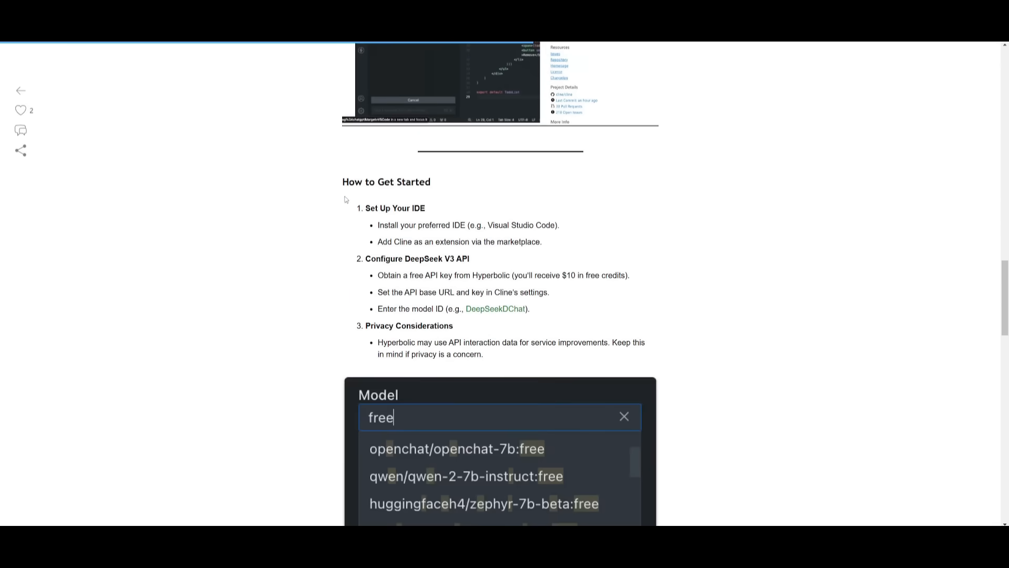
scroll(down, 3)
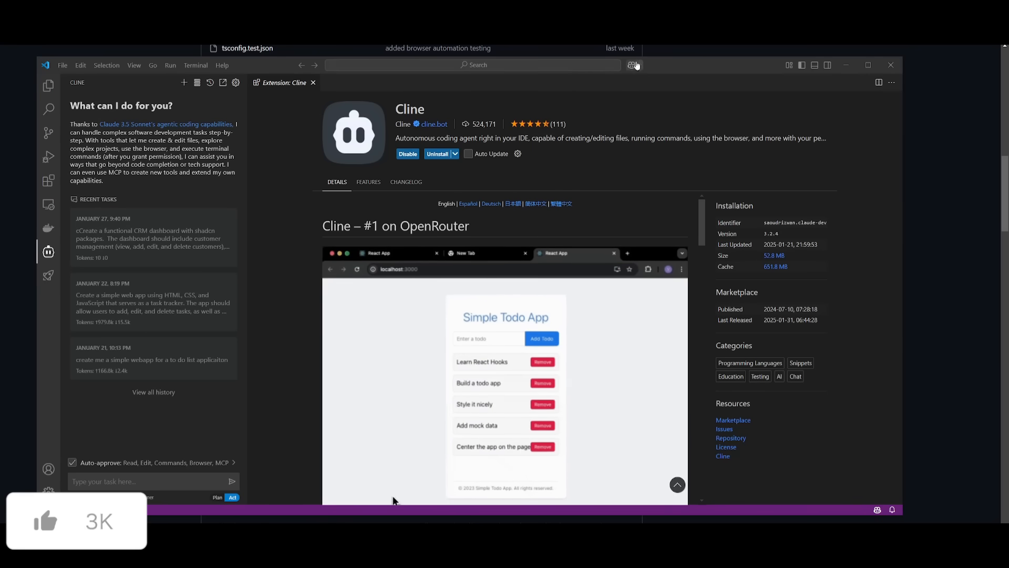
- Open Copilot Chat from the title-bar Copilot dropdown
click(633, 64)
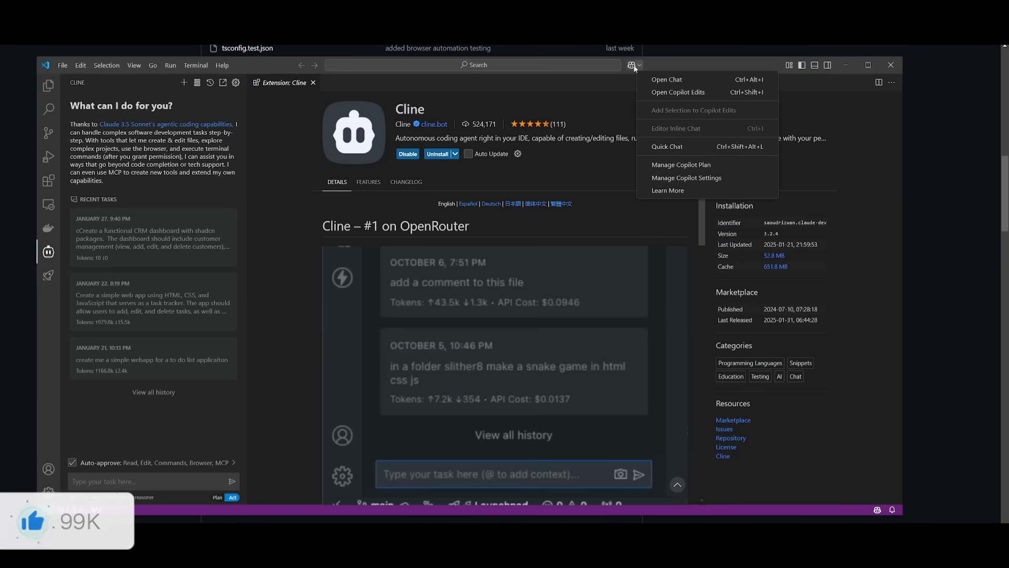
click(666, 79)
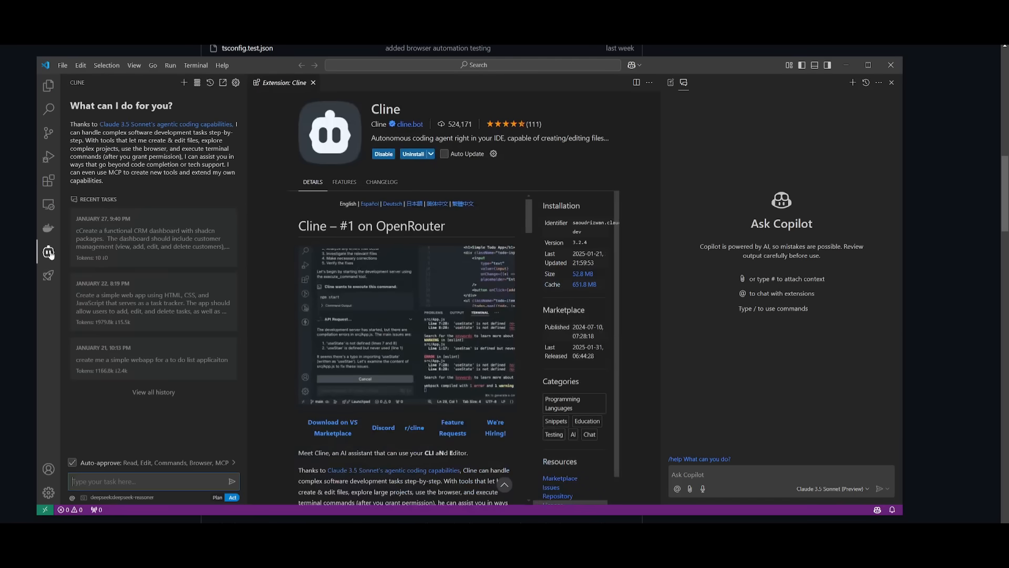
- Set Cline's API Provider to VS Code LM API and model to copilot - o3-mini
click(235, 83)
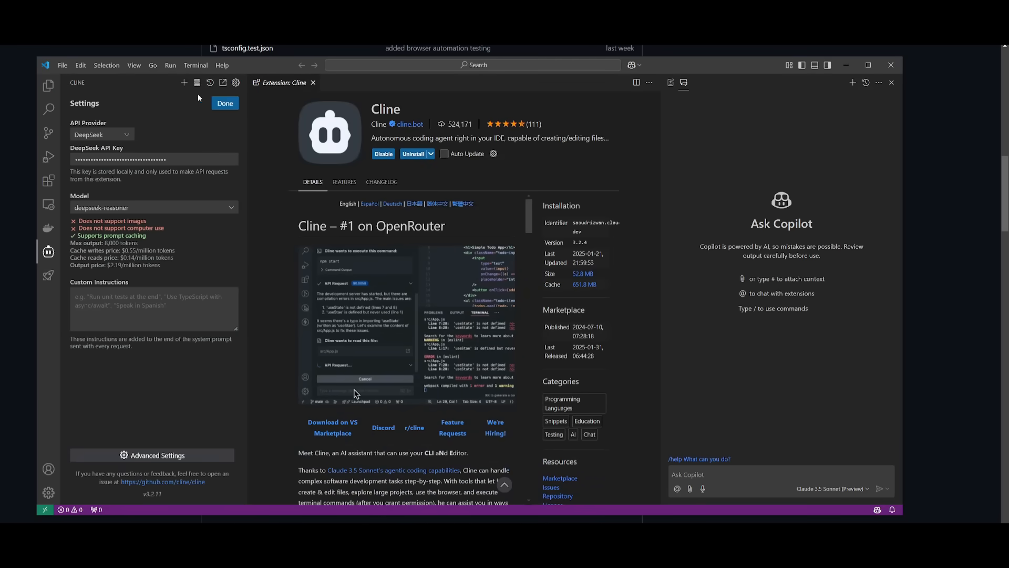
click(101, 134)
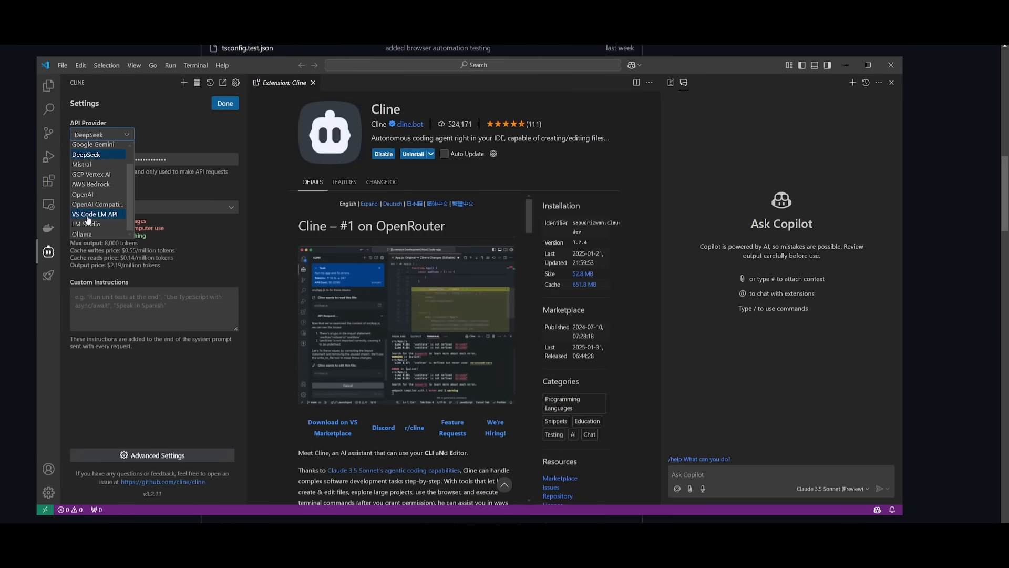
click(94, 213)
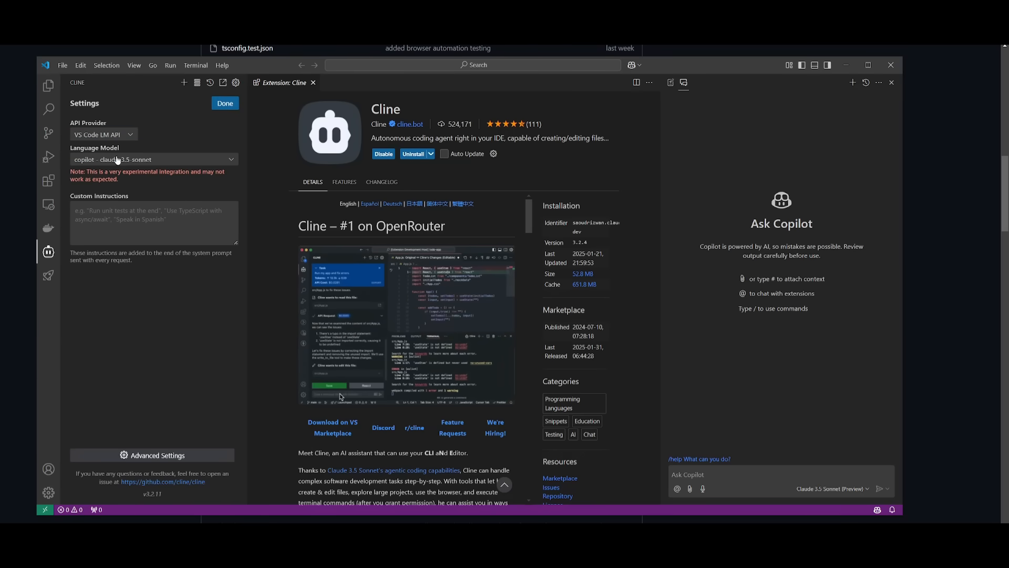
click(153, 159)
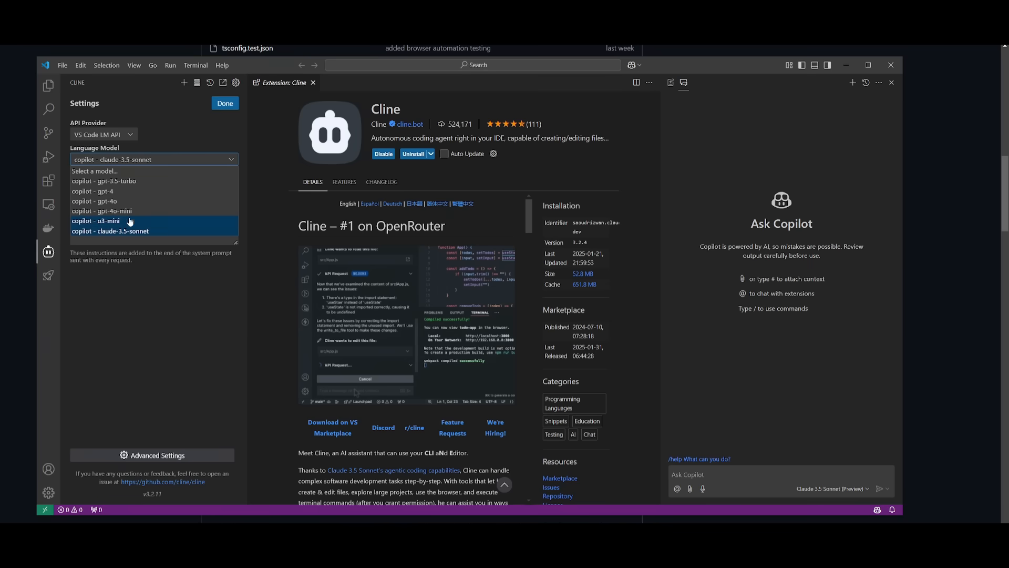
click(95, 221)
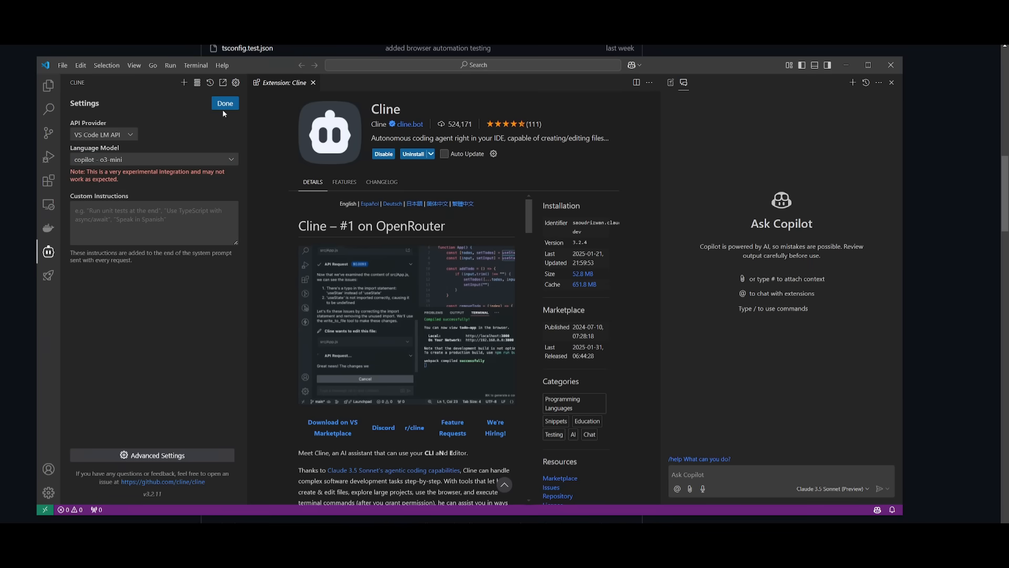
click(225, 103)
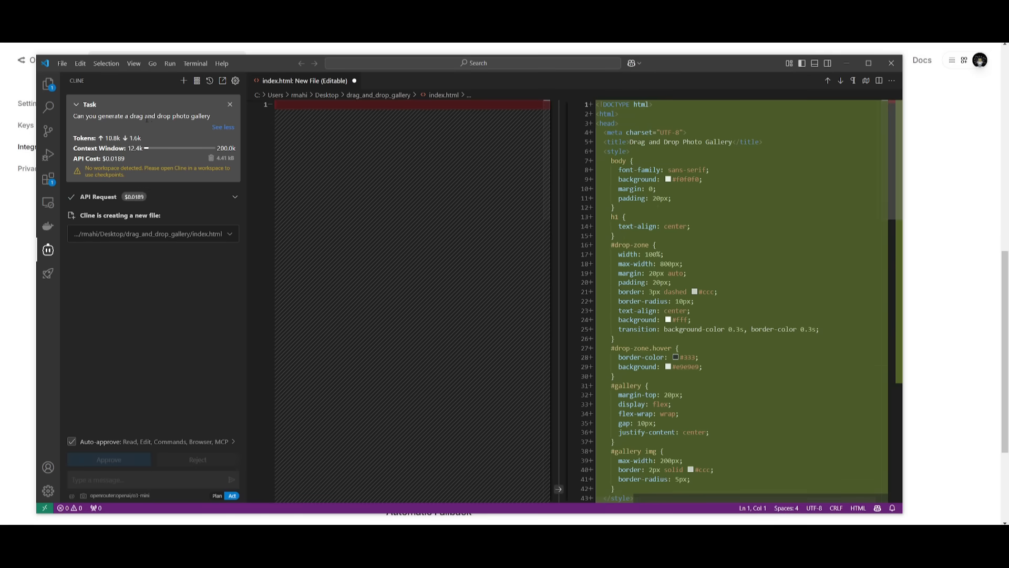
mouse_move(137, 128)
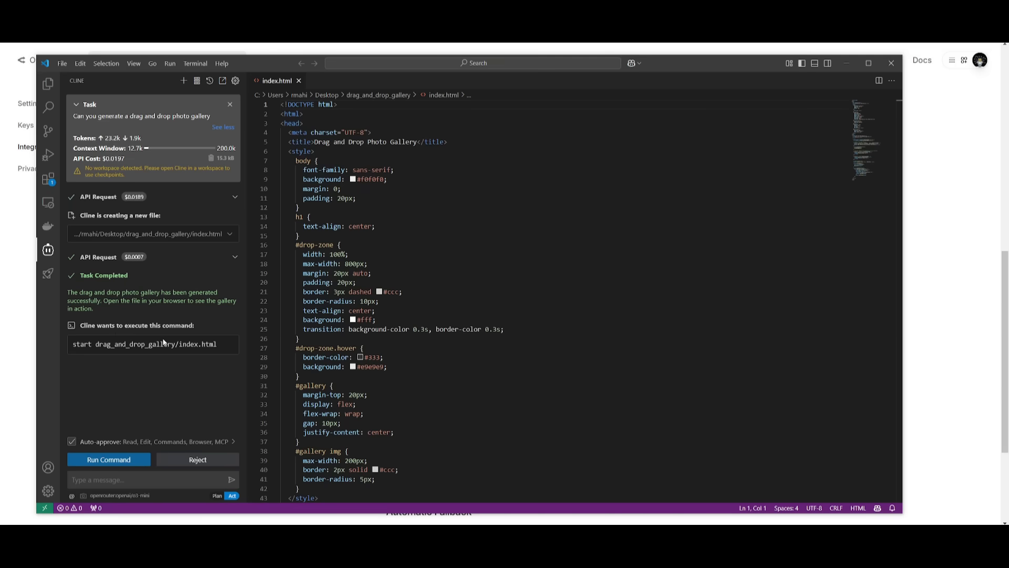
mouse_move(48, 442)
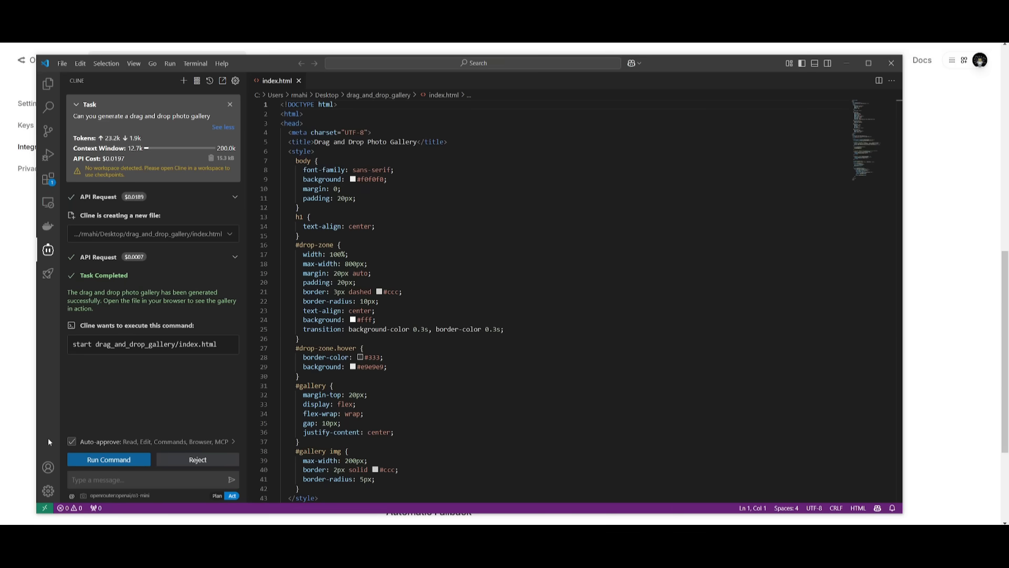
- Run the command that opens drag_and_drop_gallery/index.html
click(108, 459)
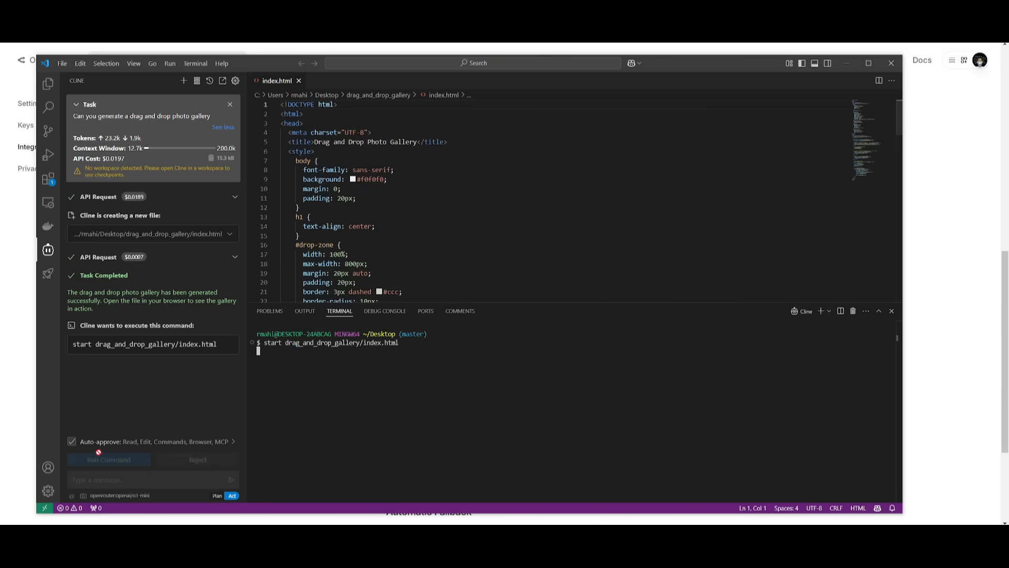
- Launch the Drag and Drop Photo Gallery page in the browser
click(108, 459)
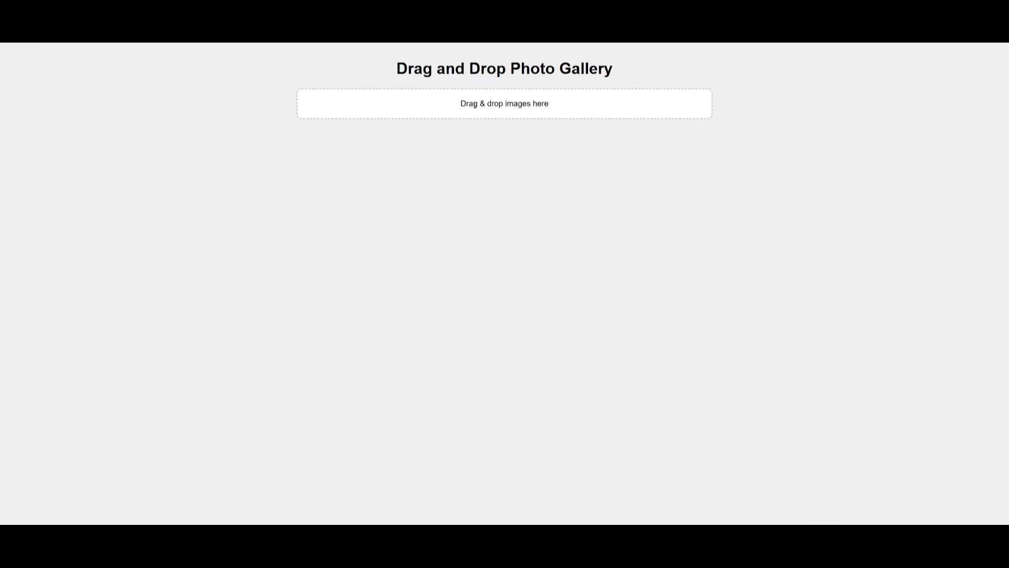
mouse_move(419, 162)
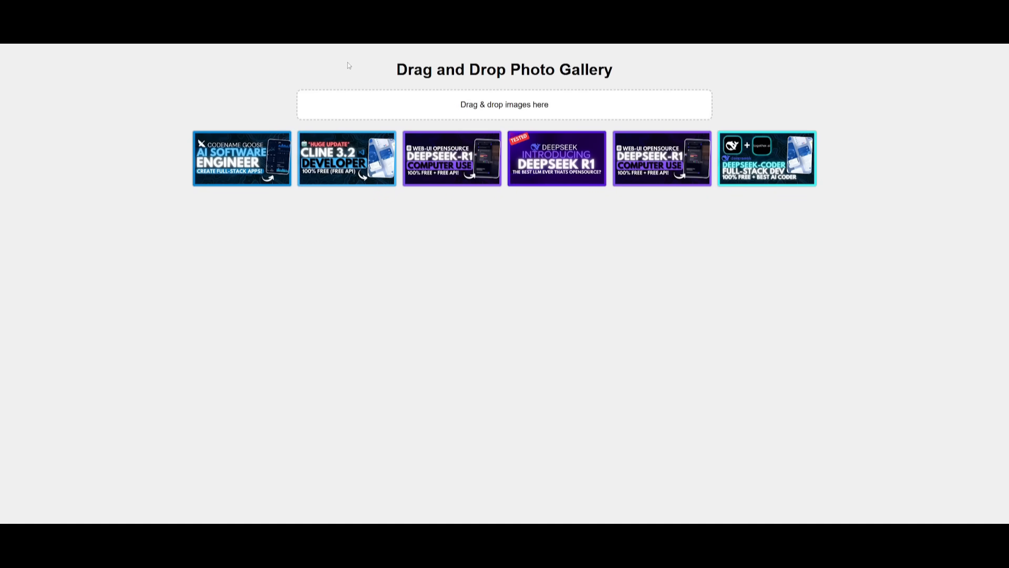
mouse_move(359, 303)
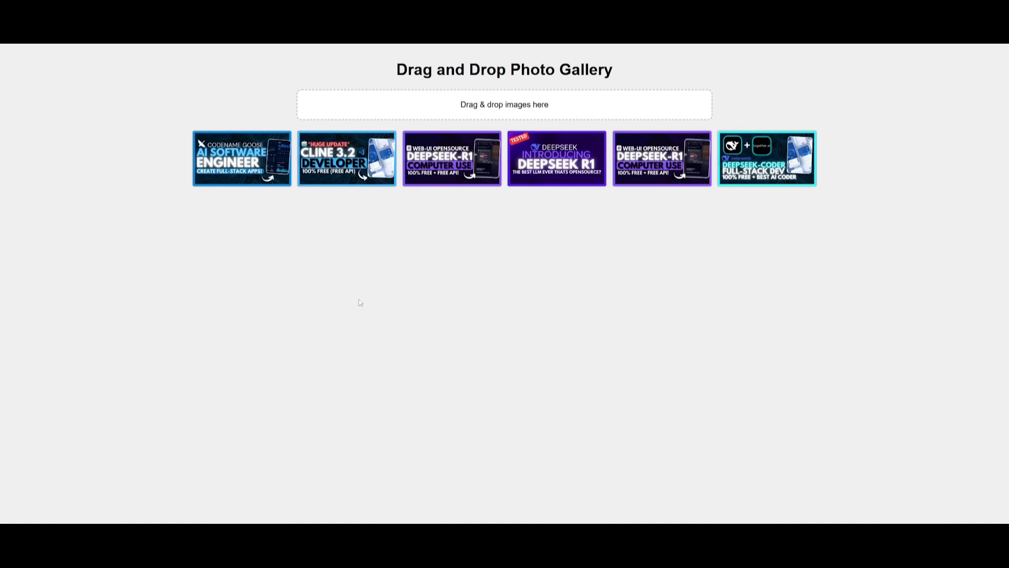
mouse_move(354, 377)
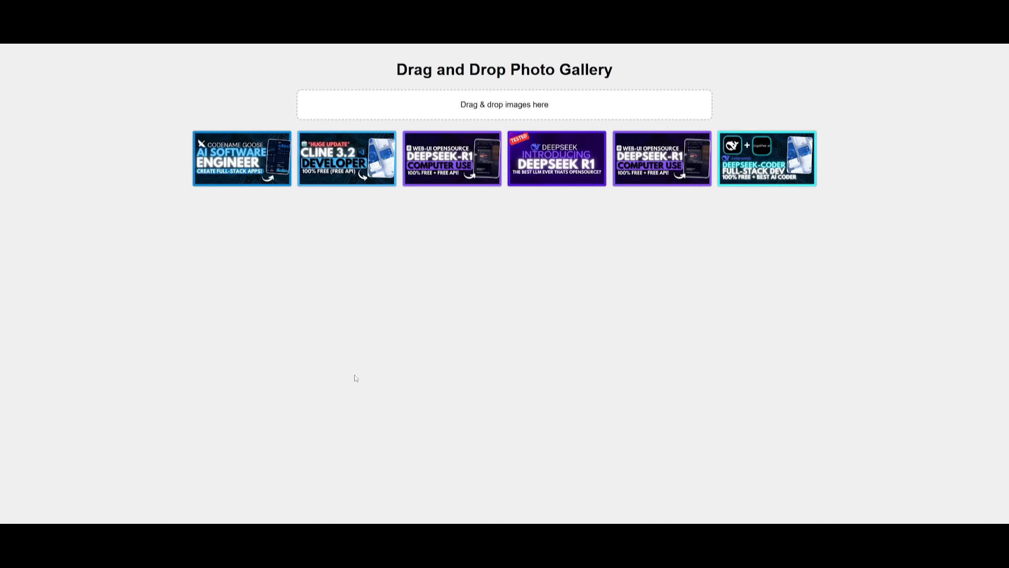
mouse_move(290, 267)
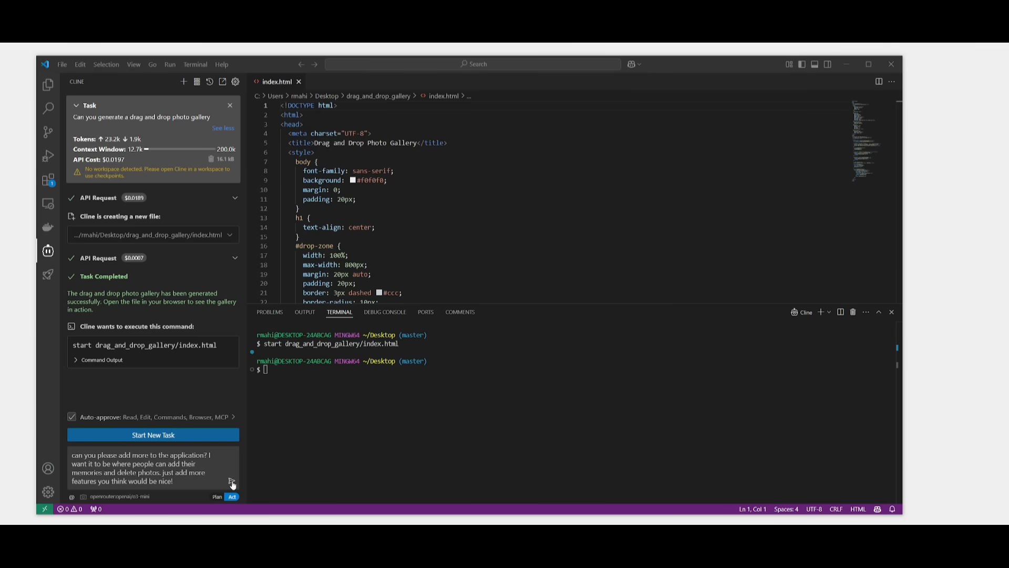
- Request memory, delete, save and clear-gallery features, then relaunch the updated index.html
click(232, 481)
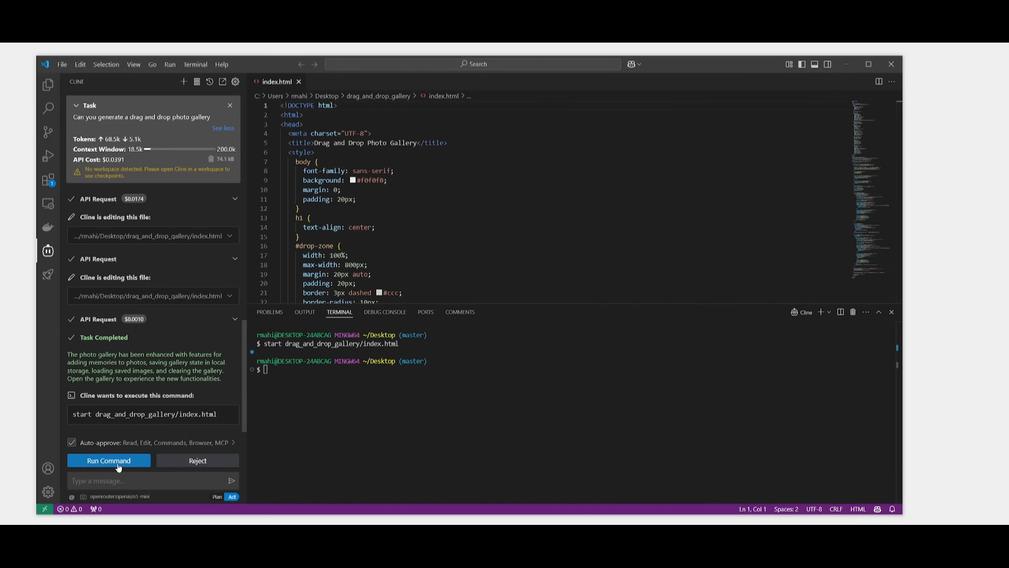
click(109, 459)
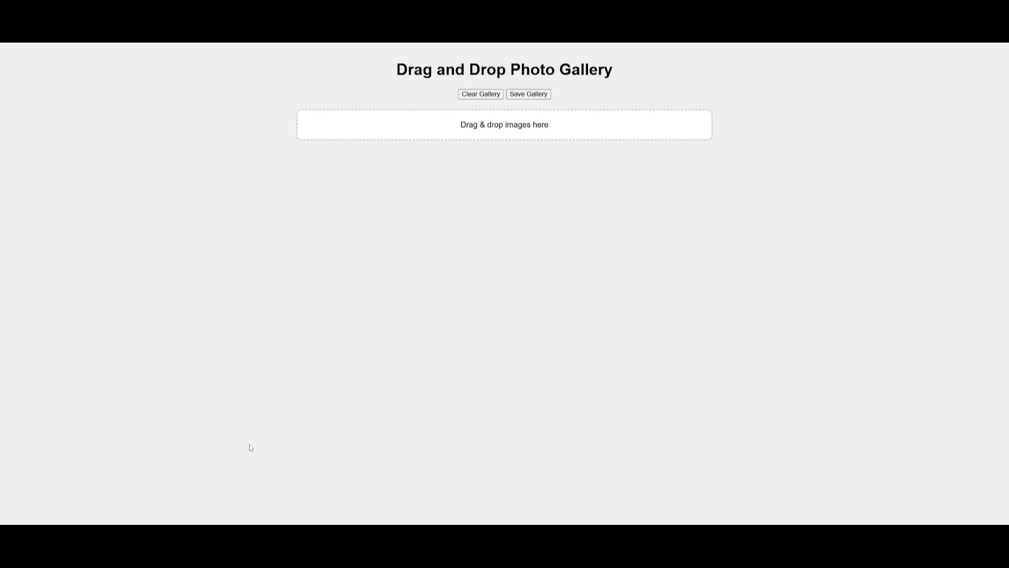
mouse_move(559, 214)
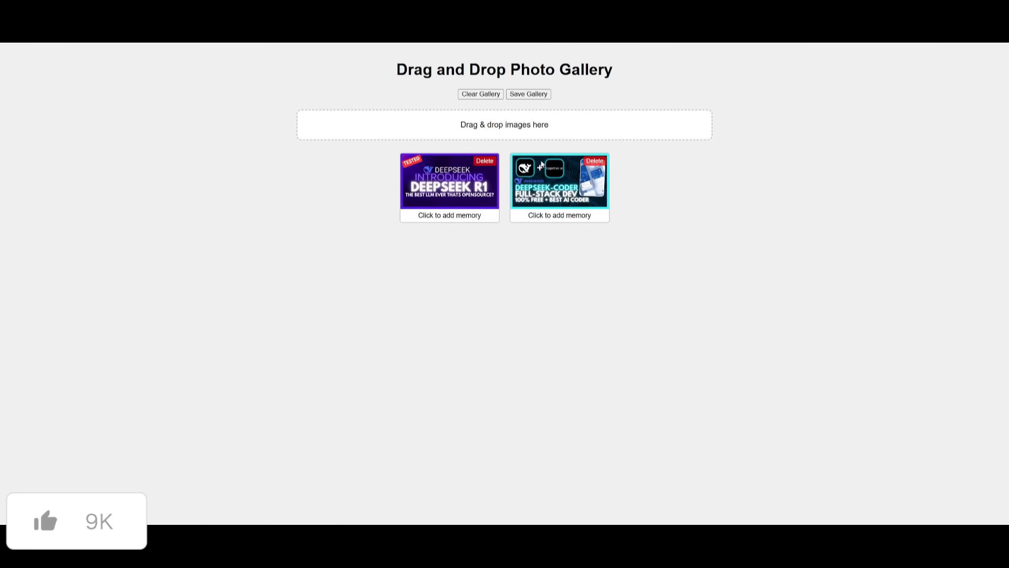
- Save the gallery holding the two captioned thumbnails
click(559, 215)
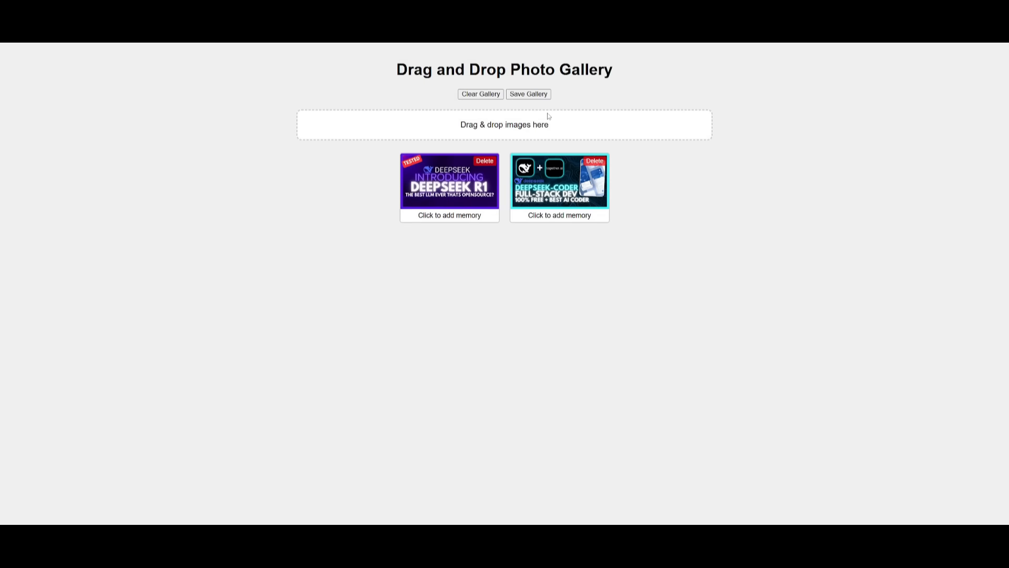
mouse_move(640, 256)
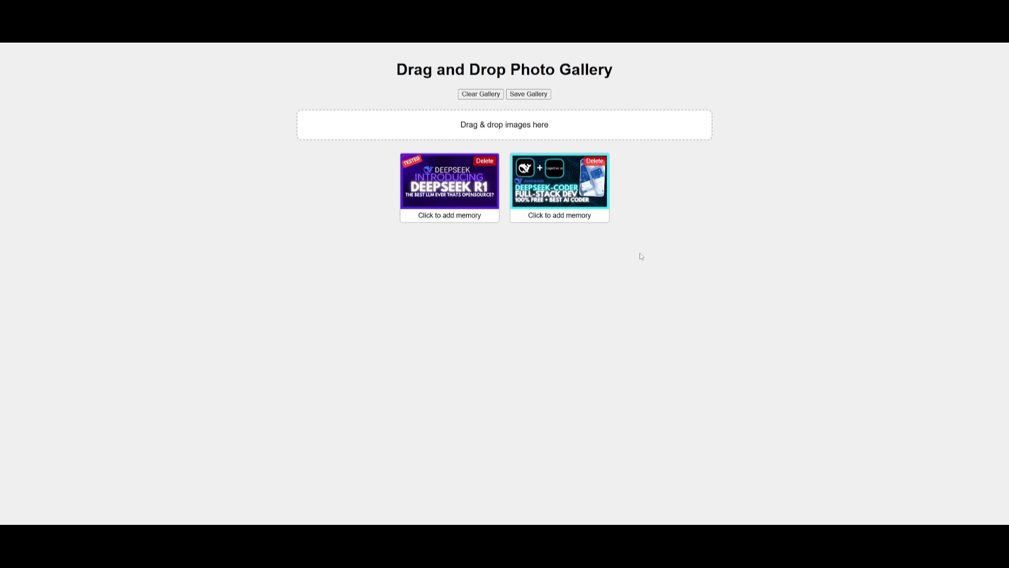
mouse_move(581, 188)
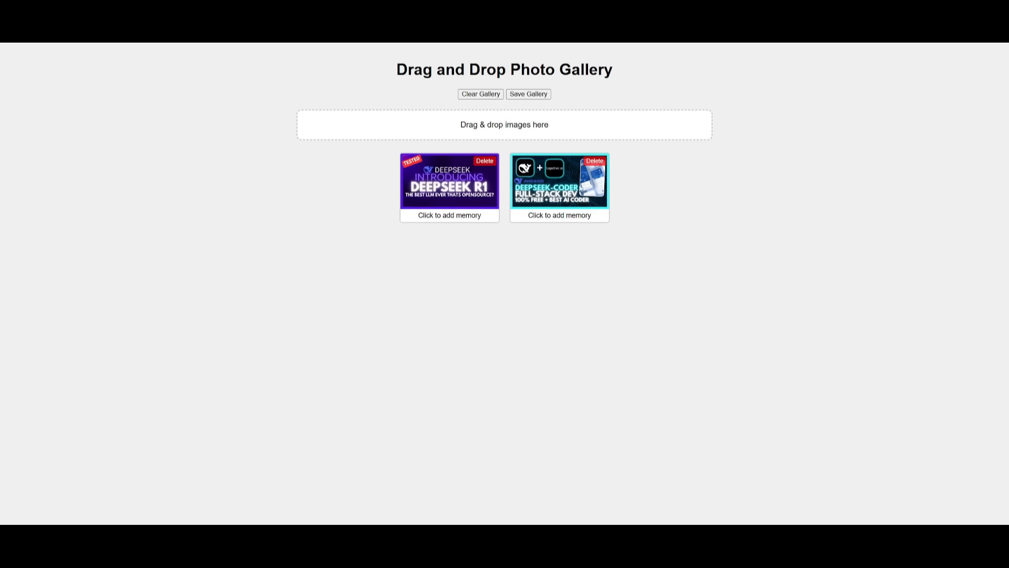
mouse_move(624, 205)
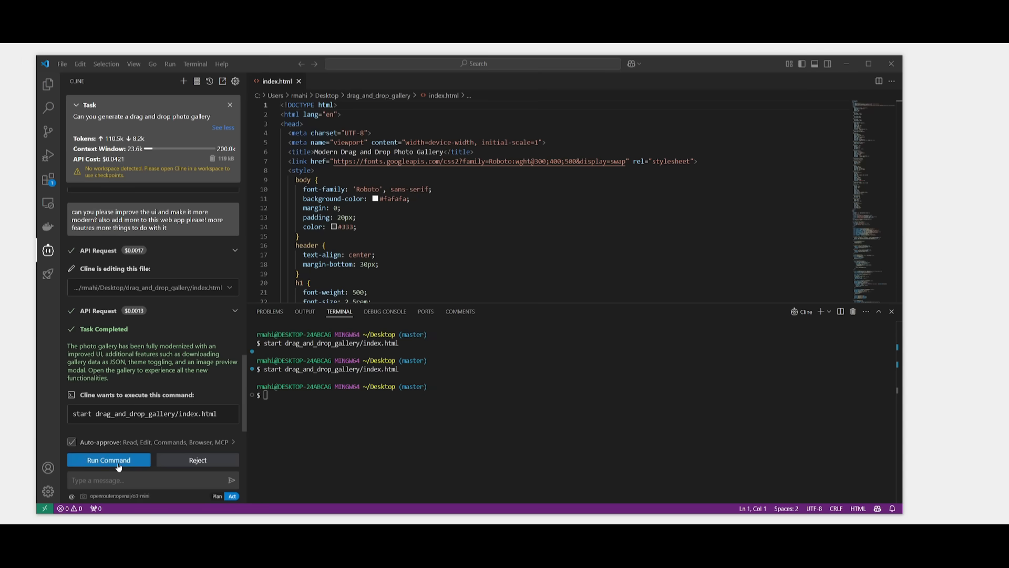
- Launch the modernized index.html gallery with JSON download and theme toggle in the browser
click(109, 459)
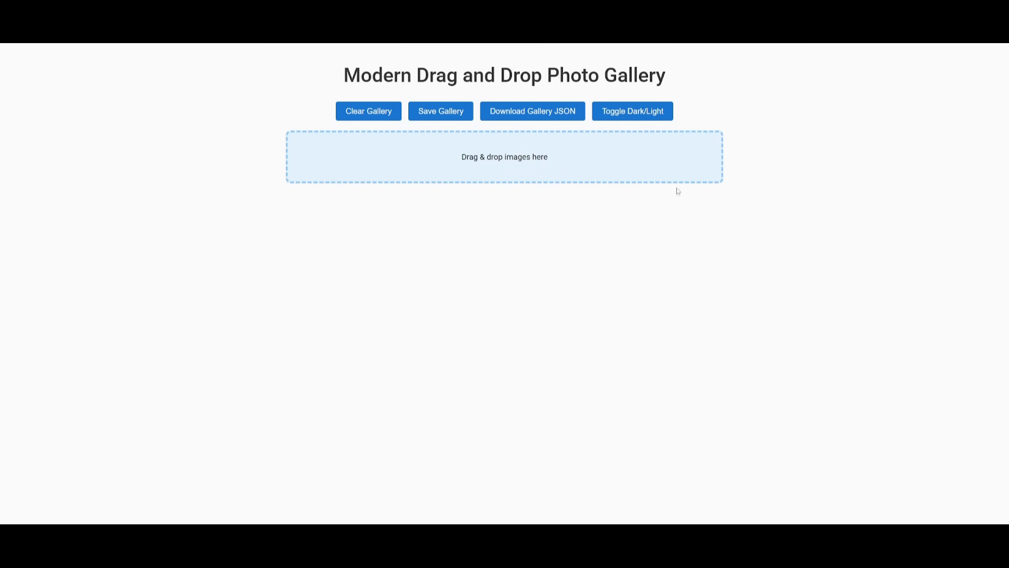
mouse_move(367, 131)
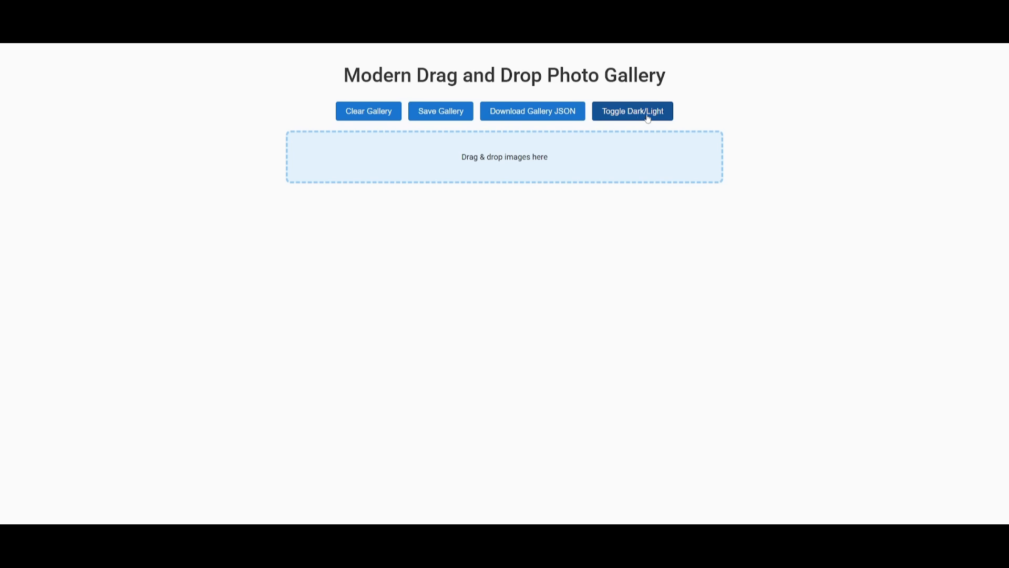
- Toggle the gallery to dark theme and back, then download the gallery data as JSON
click(631, 111)
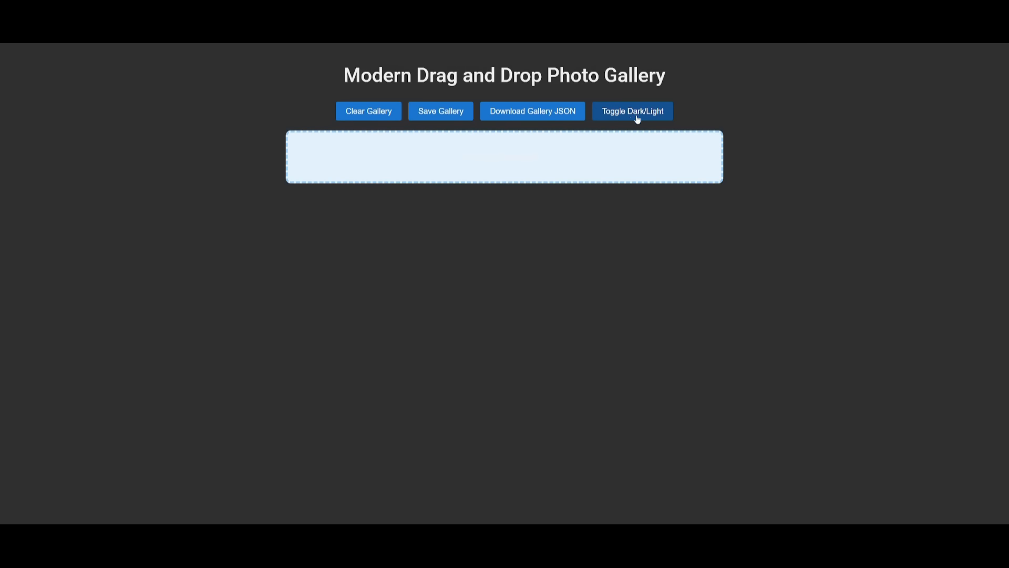
click(631, 111)
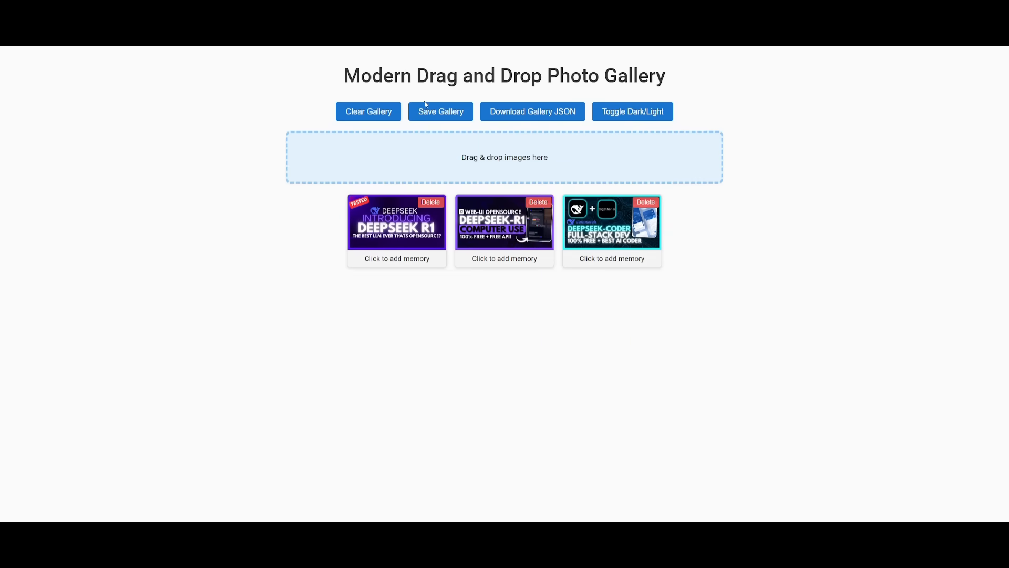
click(531, 112)
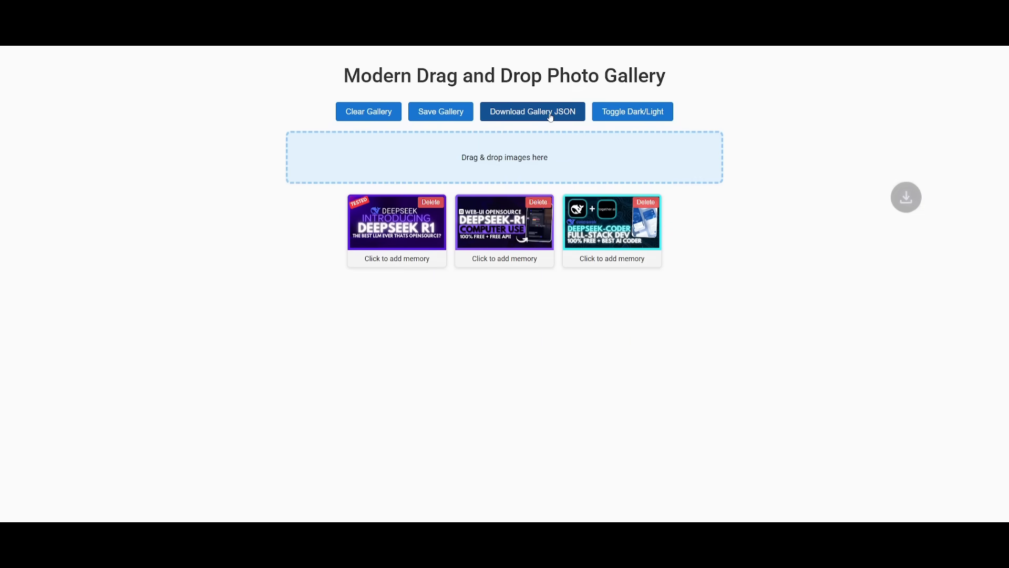
click(533, 112)
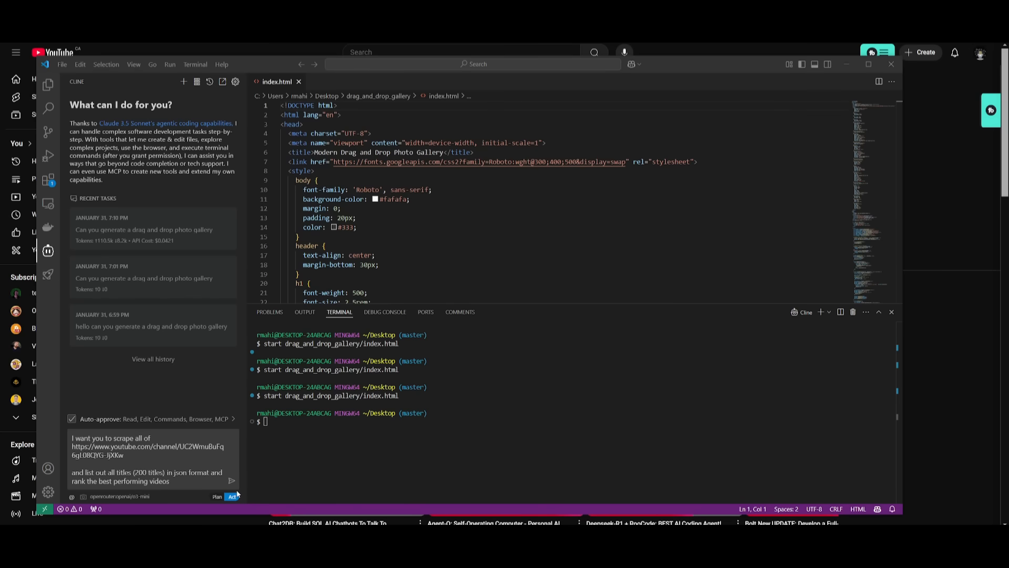
- Submit the YouTube channel title-scraping request to Cline, starting a new task
click(231, 481)
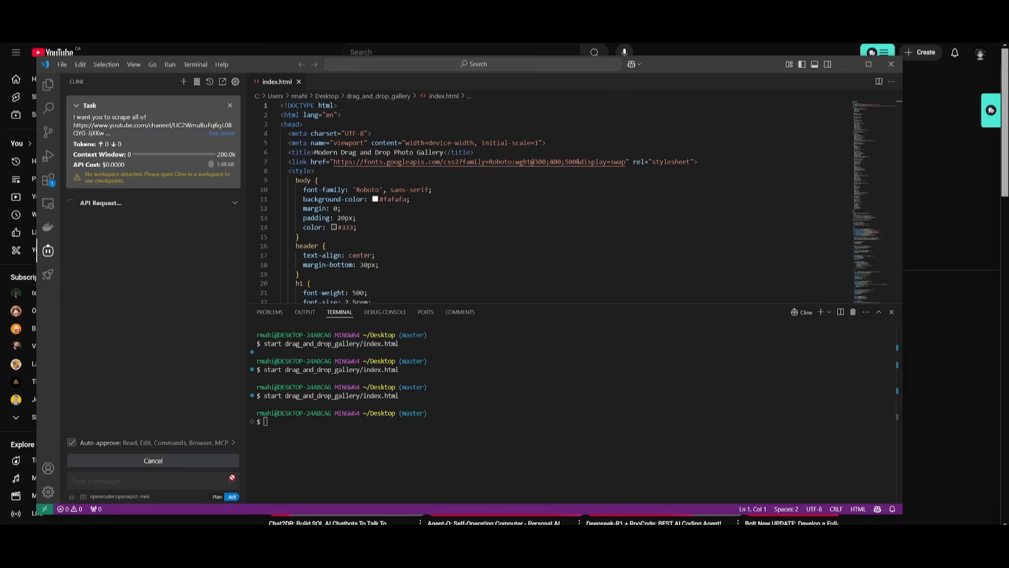
mouse_move(158, 132)
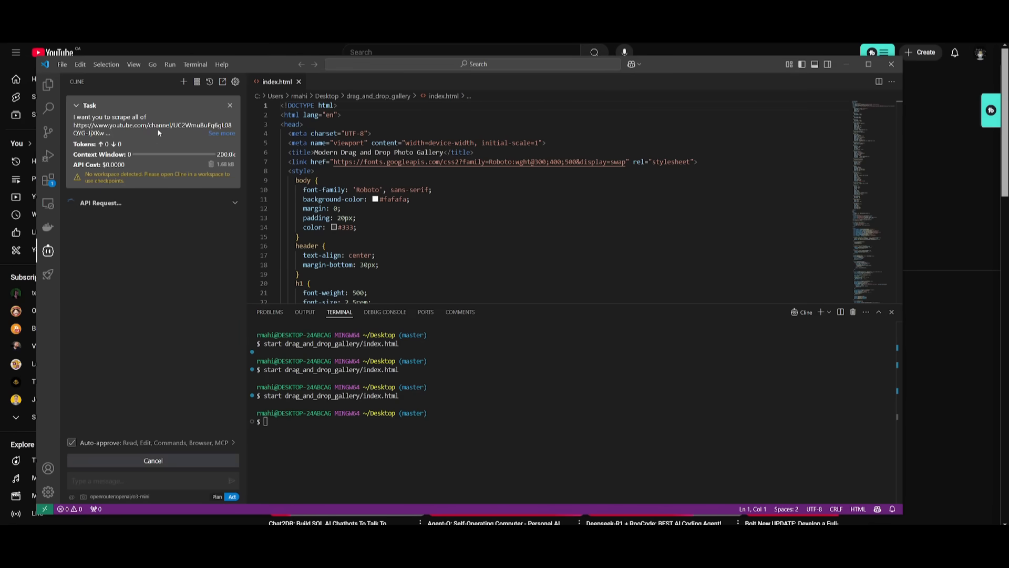
mouse_move(143, 135)
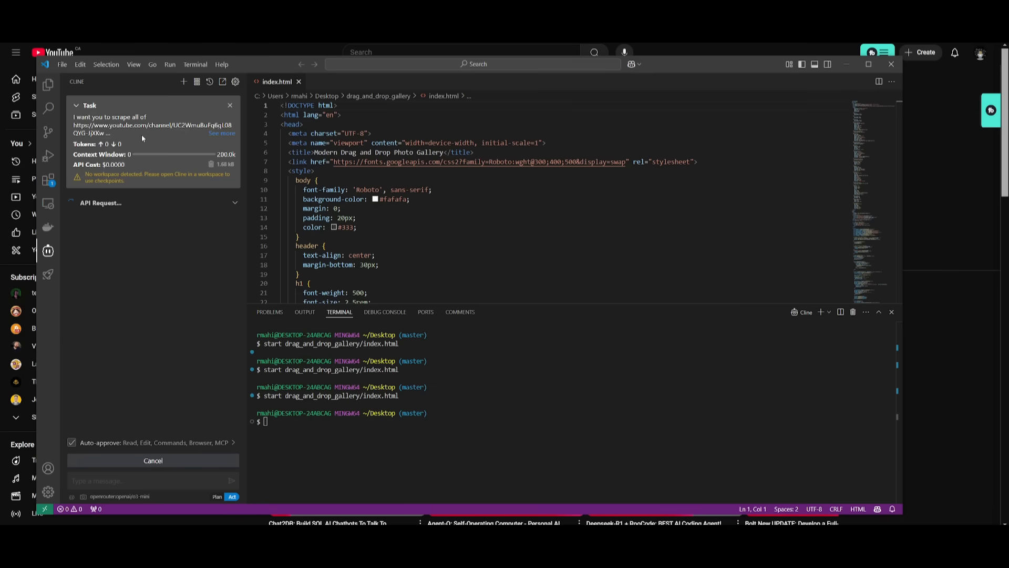
mouse_move(191, 149)
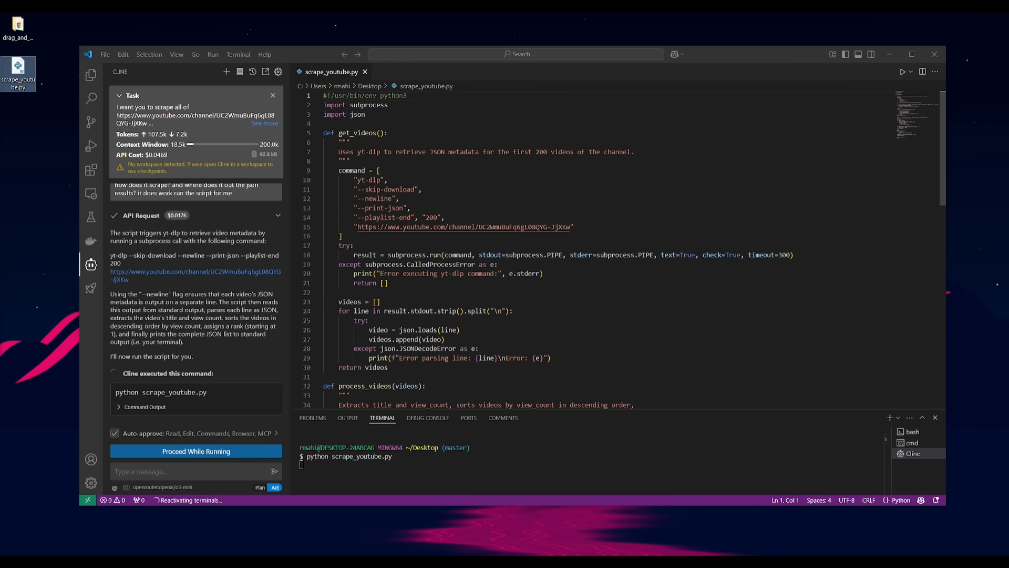
- Scroll through Cline's scrape_youtube.py yt-dlp script while it runs
scroll(down, 3)
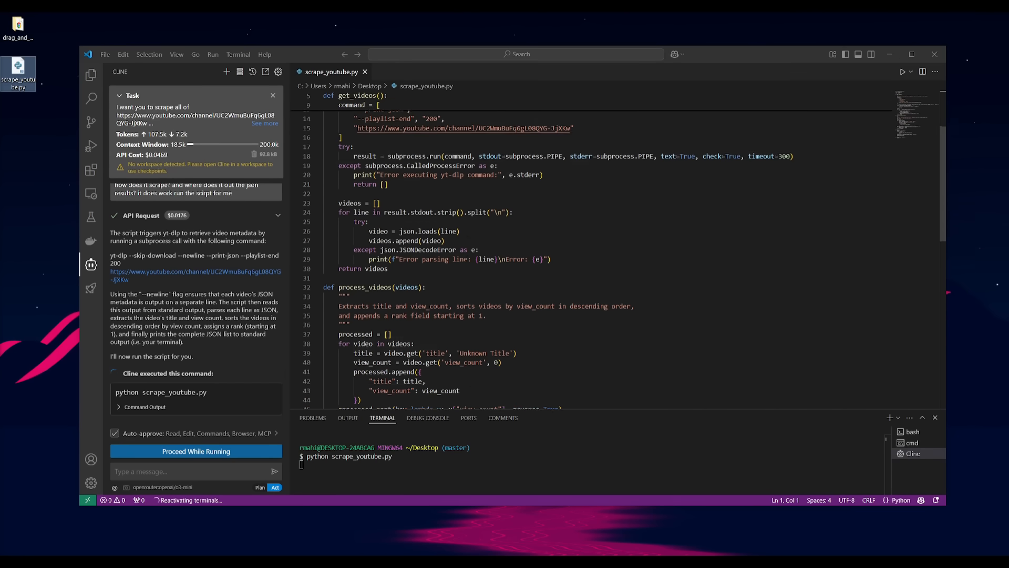
scroll(down, 3)
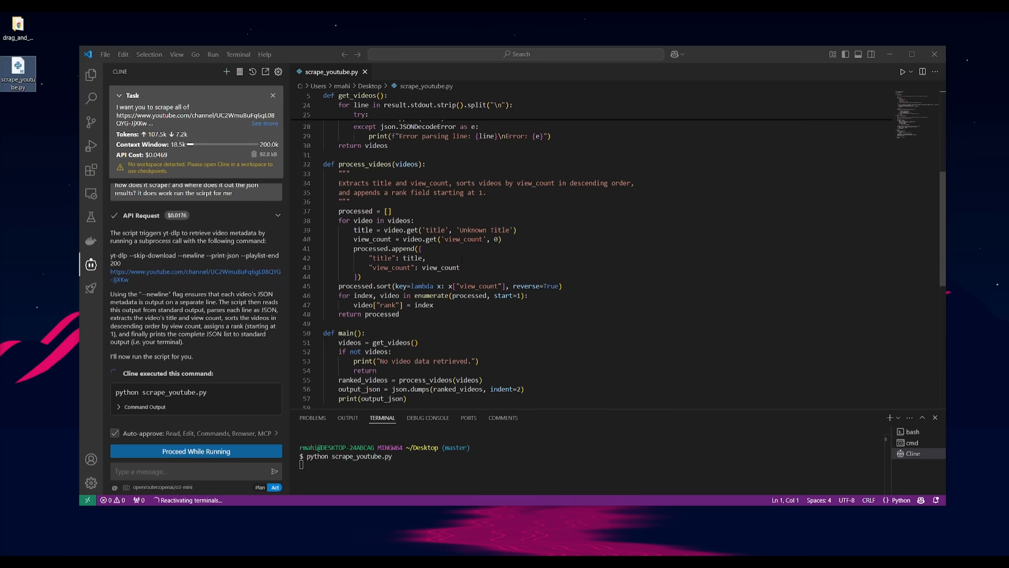
mouse_move(92, 317)
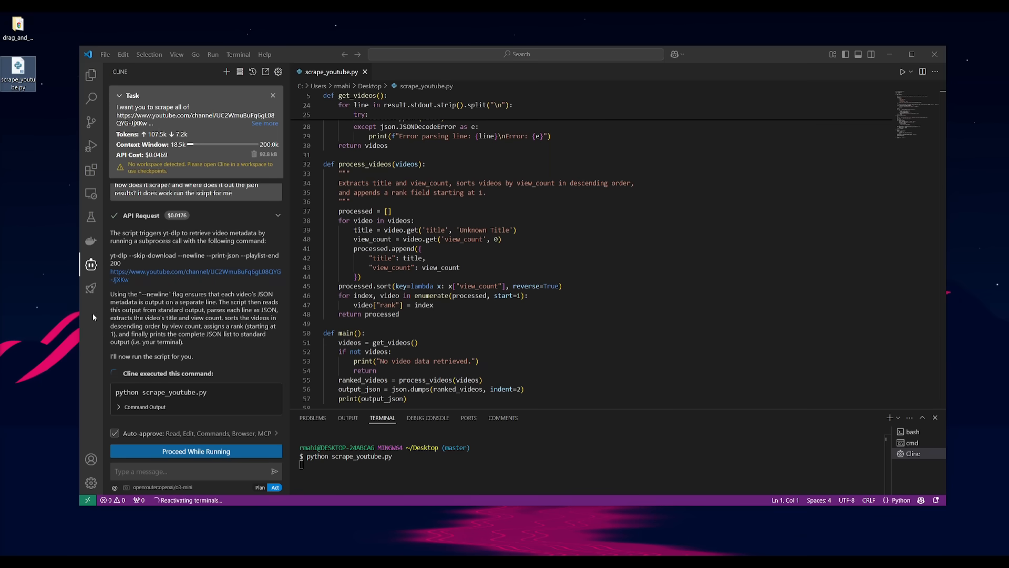
mouse_move(94, 321)
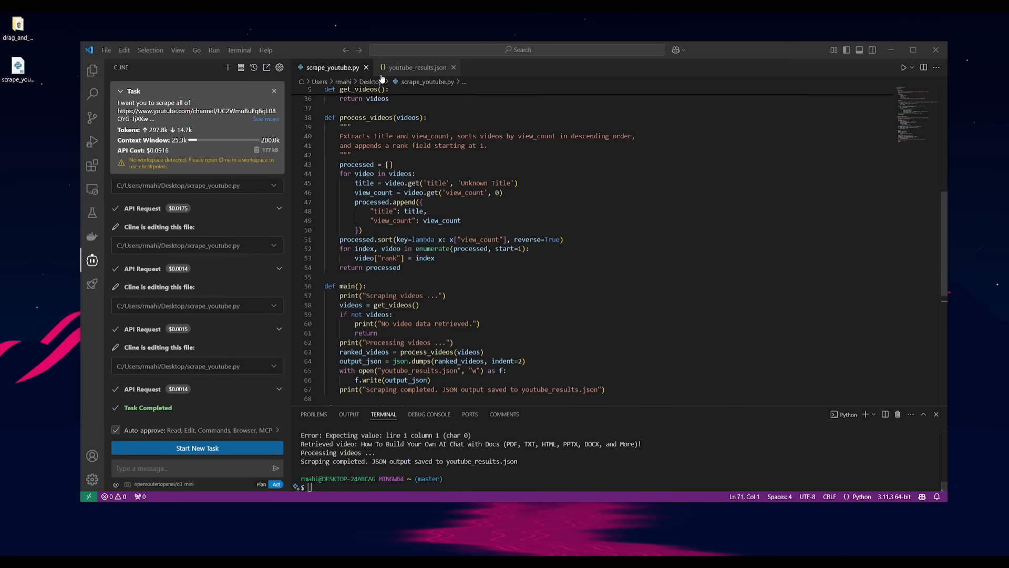
click(419, 67)
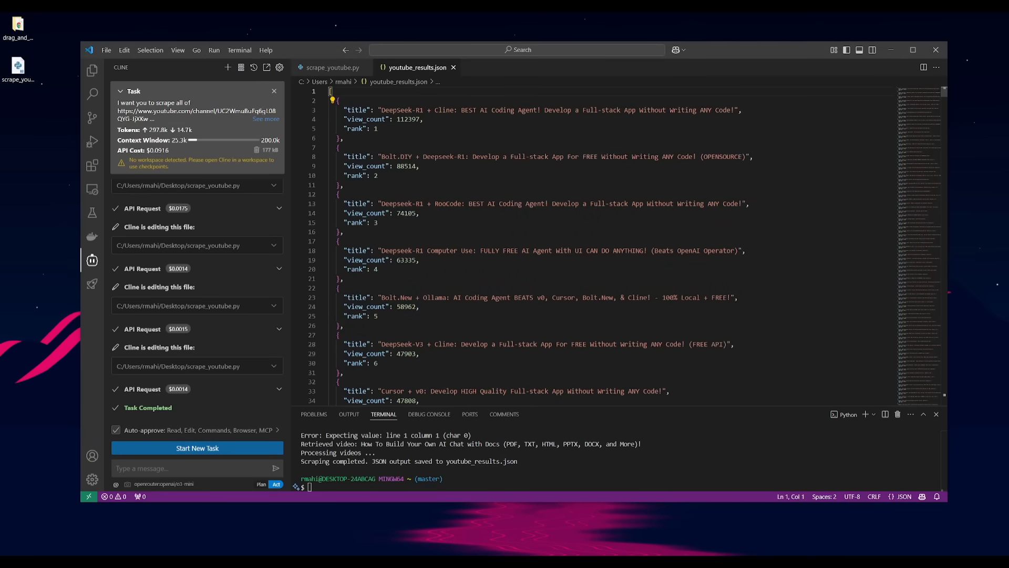
scroll(down, 3)
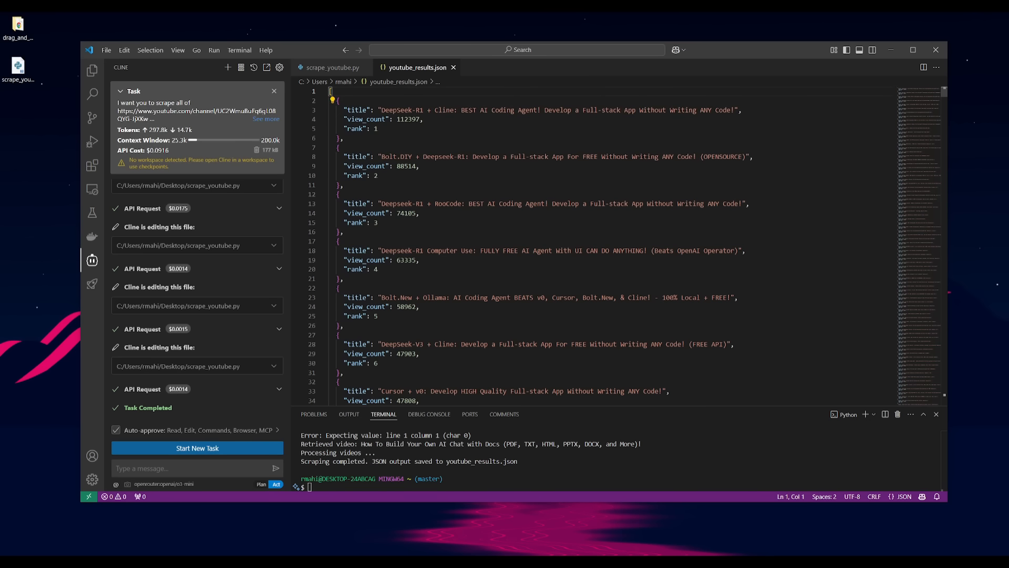
scroll(down, 3)
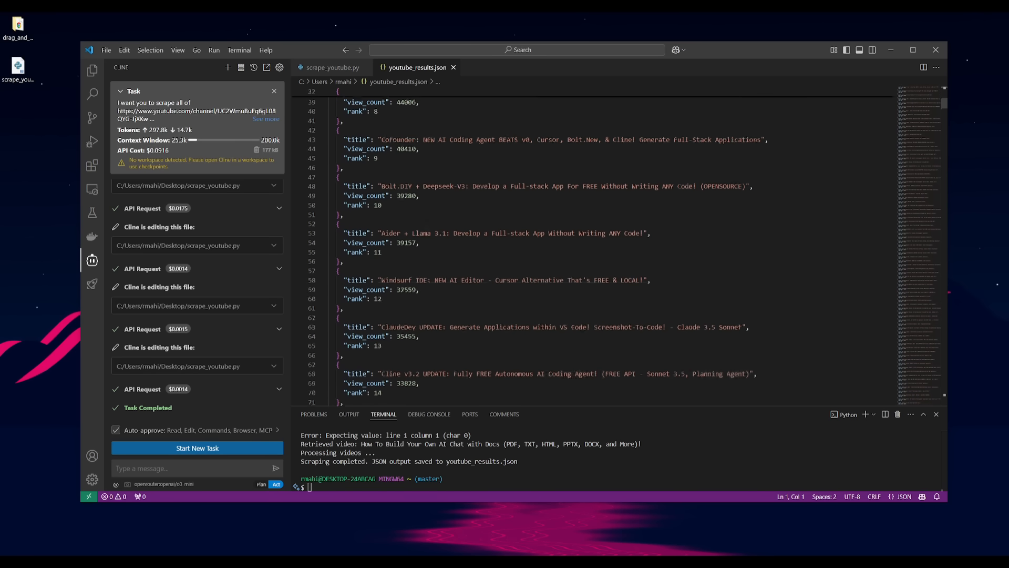
scroll(down, 3)
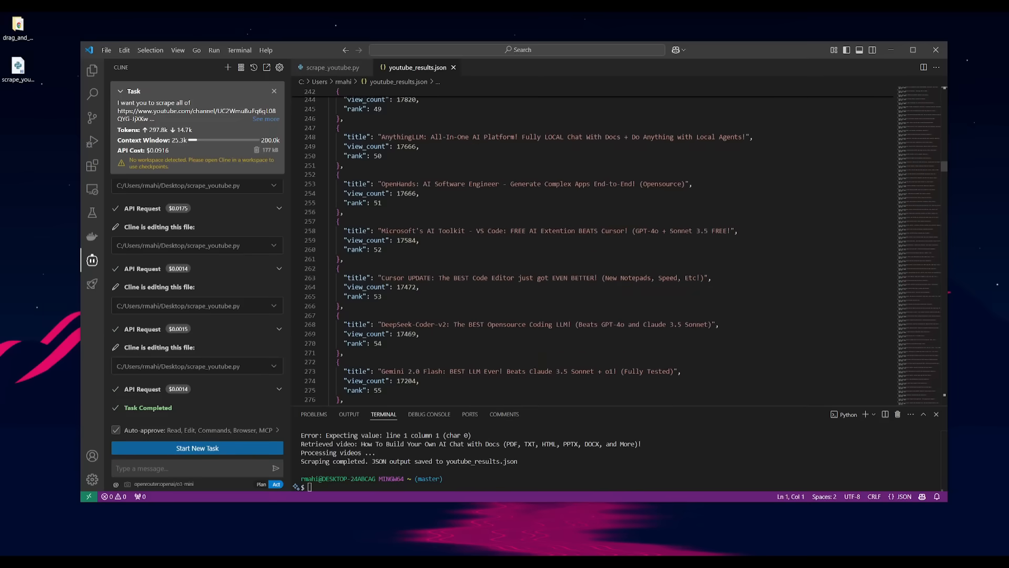
scroll(down, 3)
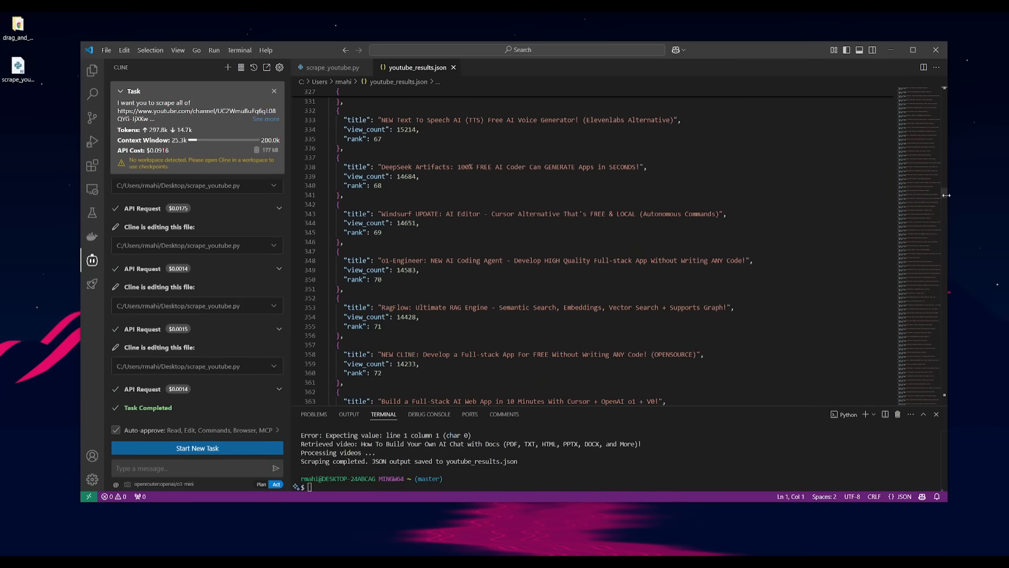
scroll(down, 3)
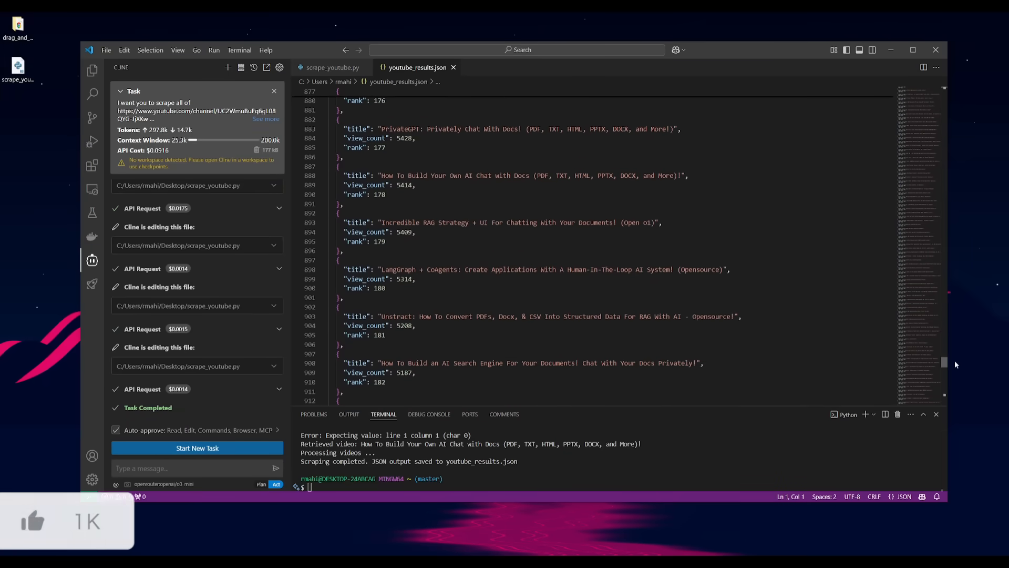
scroll(down, 3)
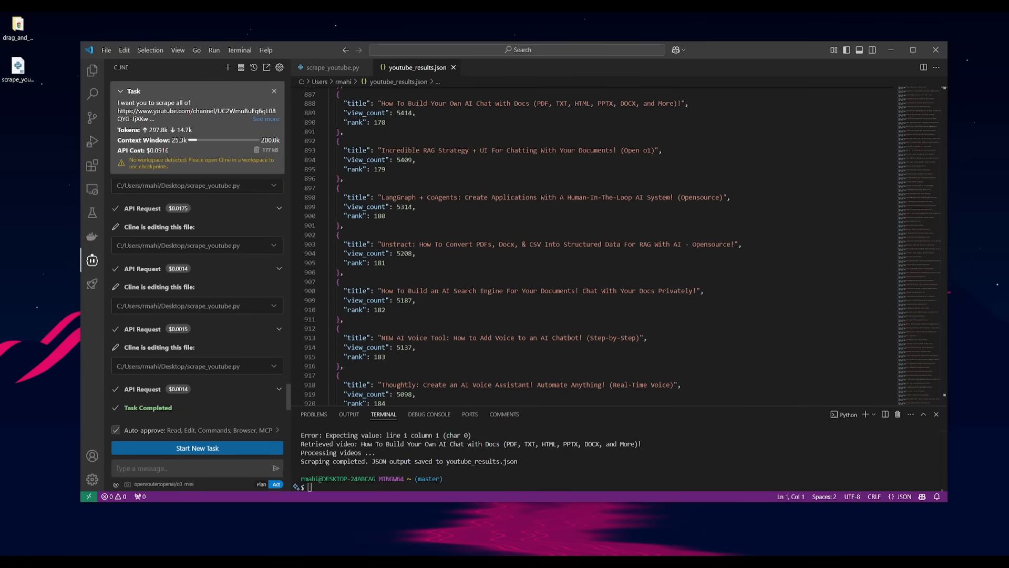
mouse_move(215, 193)
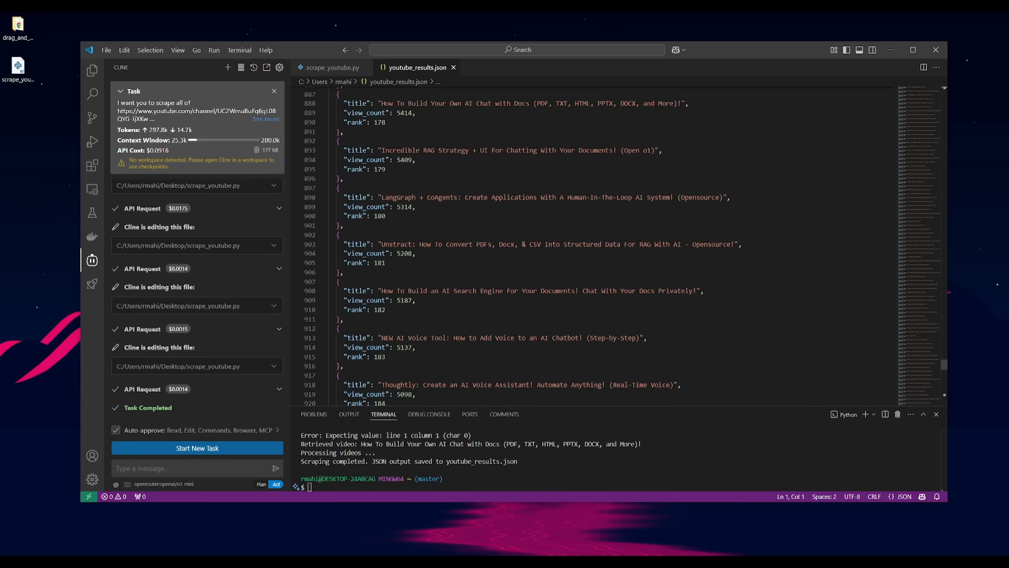
scroll(down, 3)
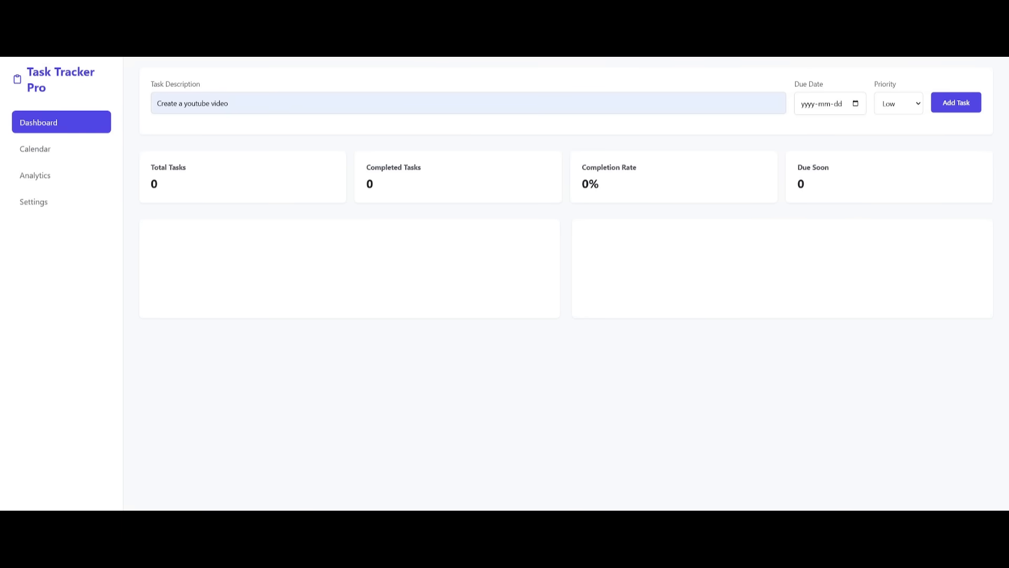
mouse_move(413, 206)
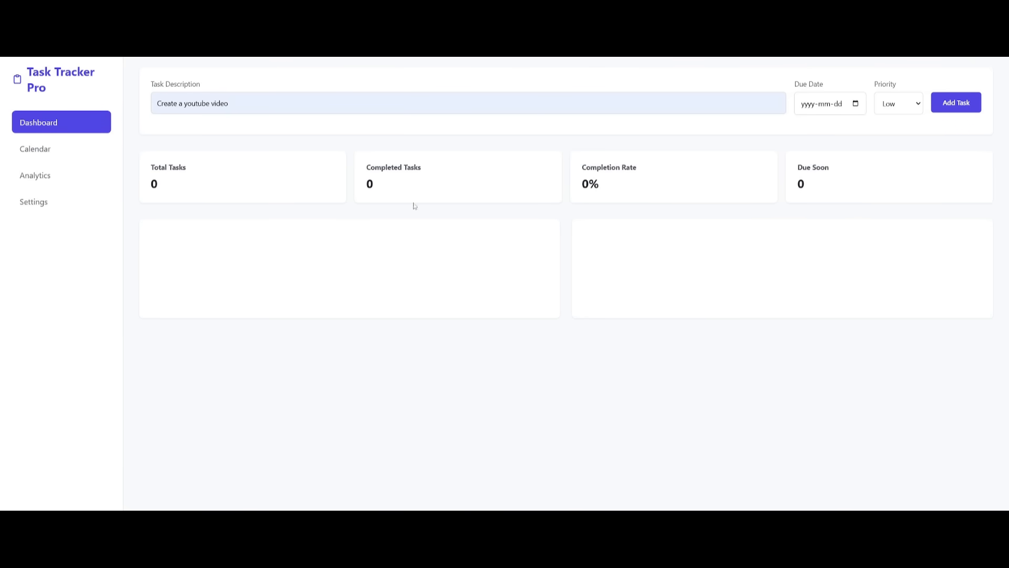
mouse_move(346, 280)
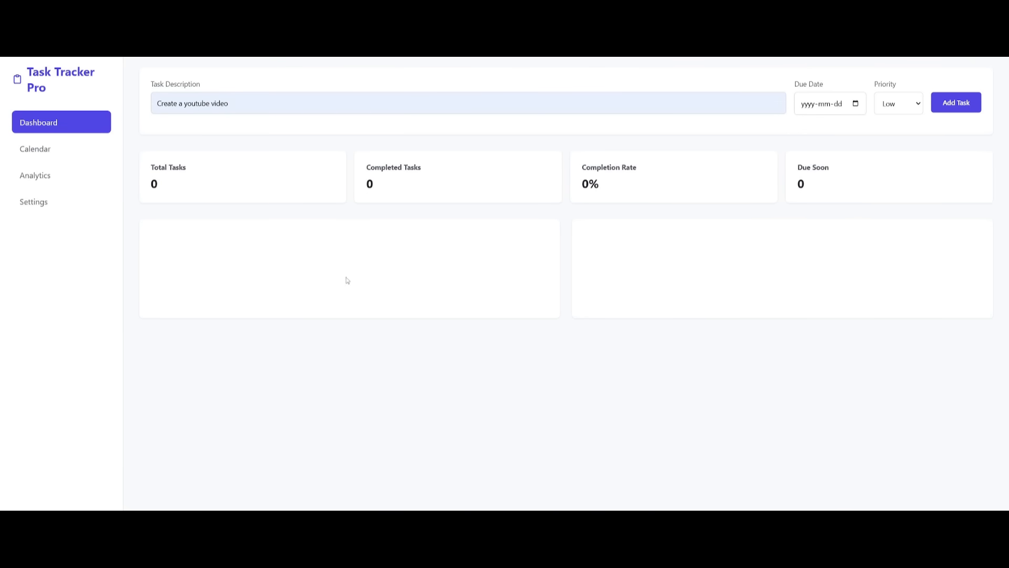
mouse_move(470, 282)
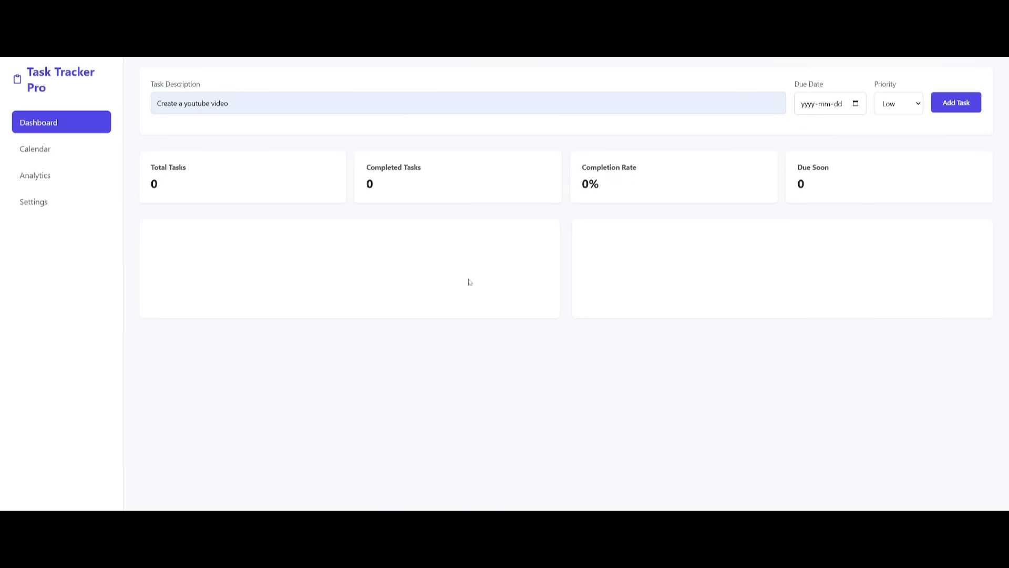
mouse_move(441, 252)
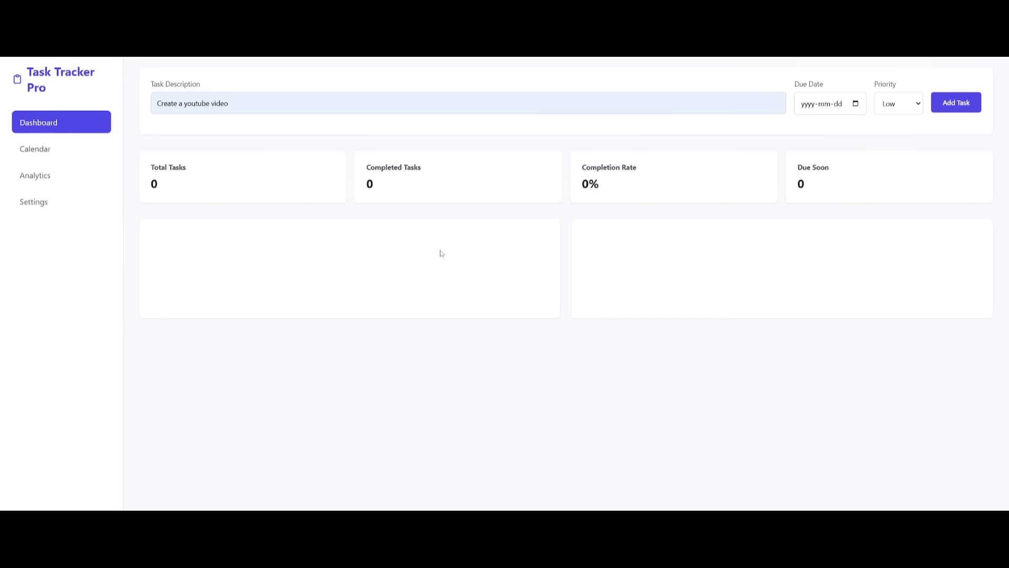
mouse_move(396, 240)
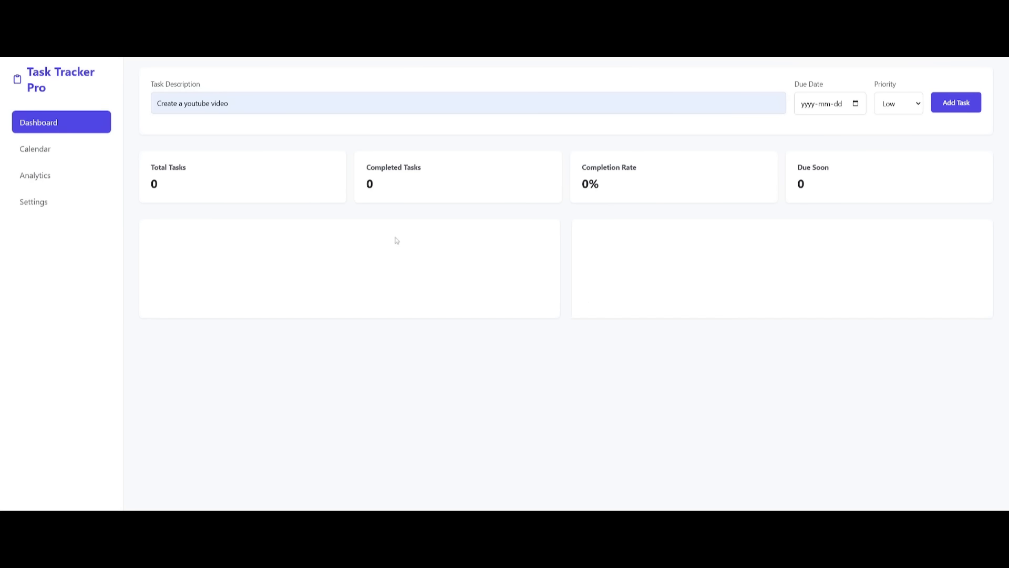
mouse_move(240, 209)
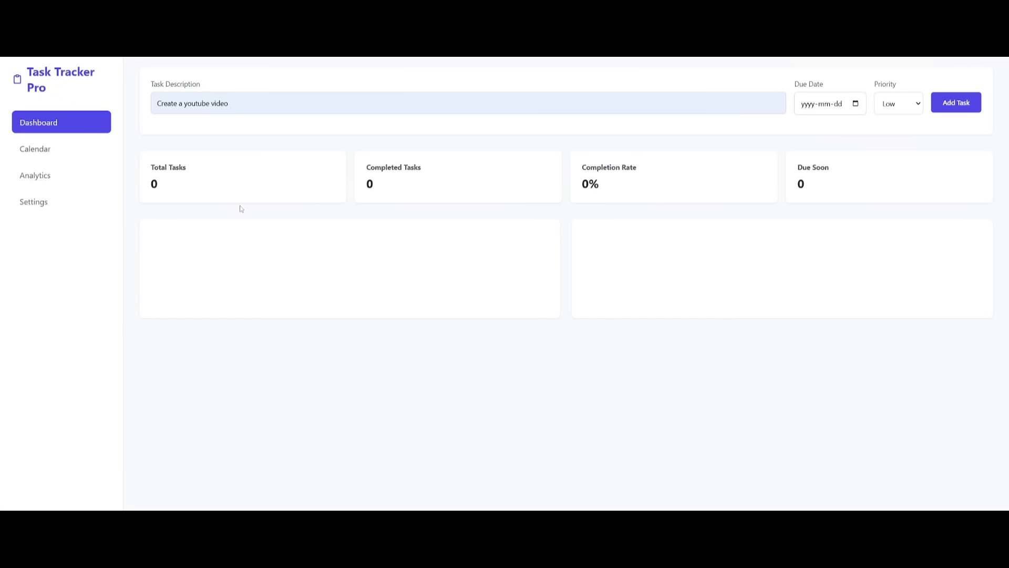
mouse_move(396, 222)
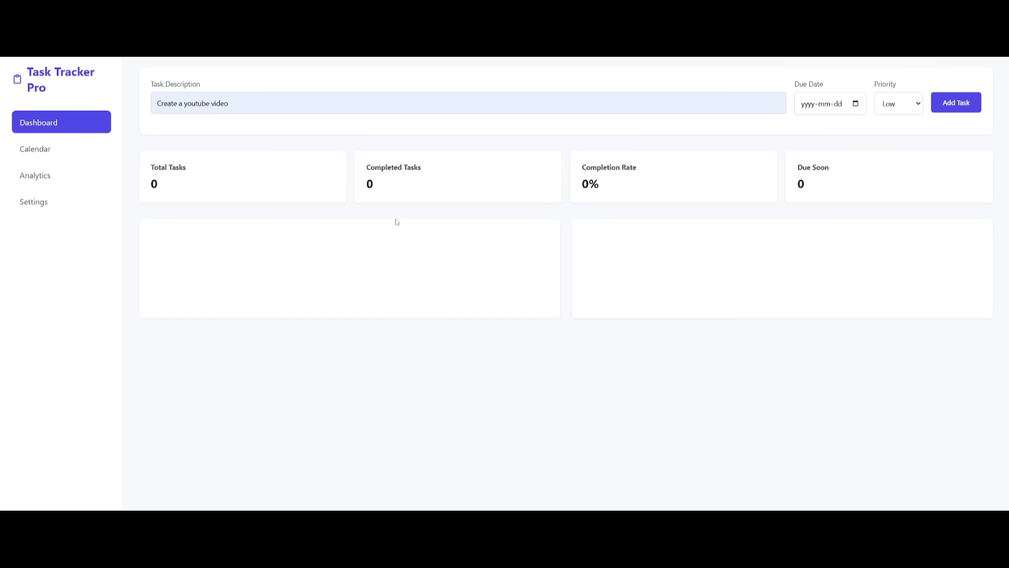
mouse_move(659, 206)
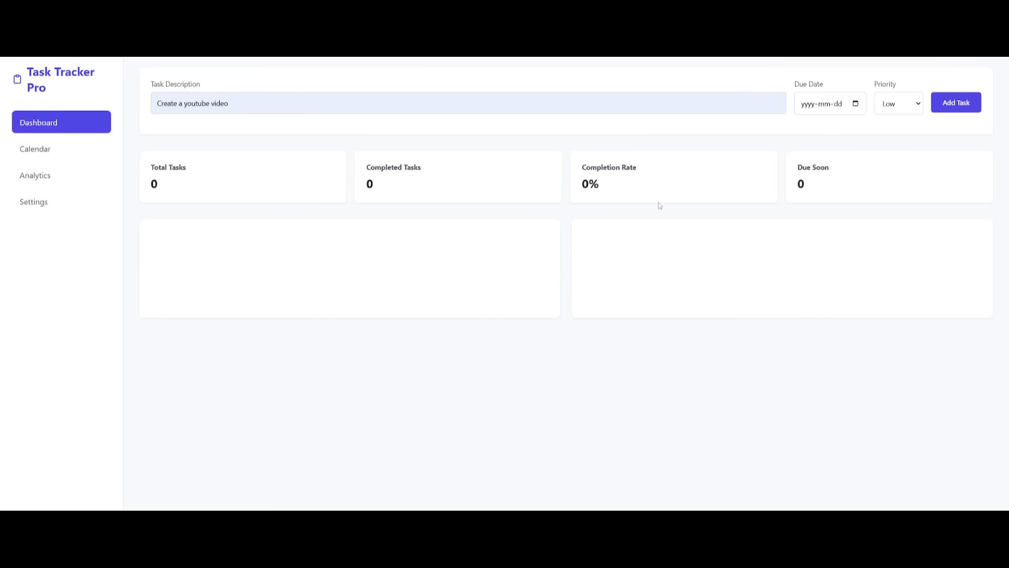
mouse_move(604, 215)
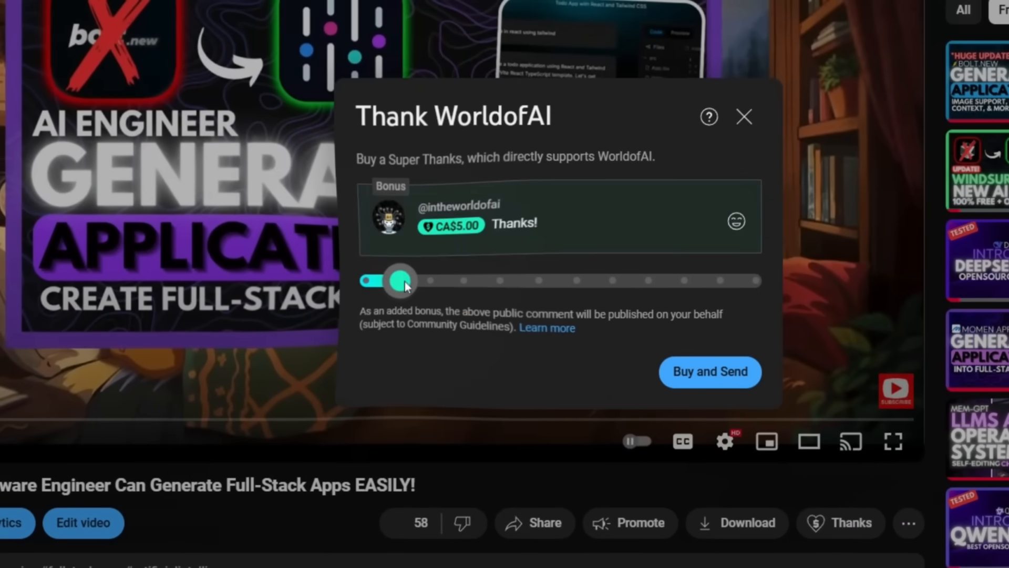
- Try a CA$100 Super Thanks with emoji, then view WorldofAI's AI Futurist membership tier
drag(400, 280, 608, 285)
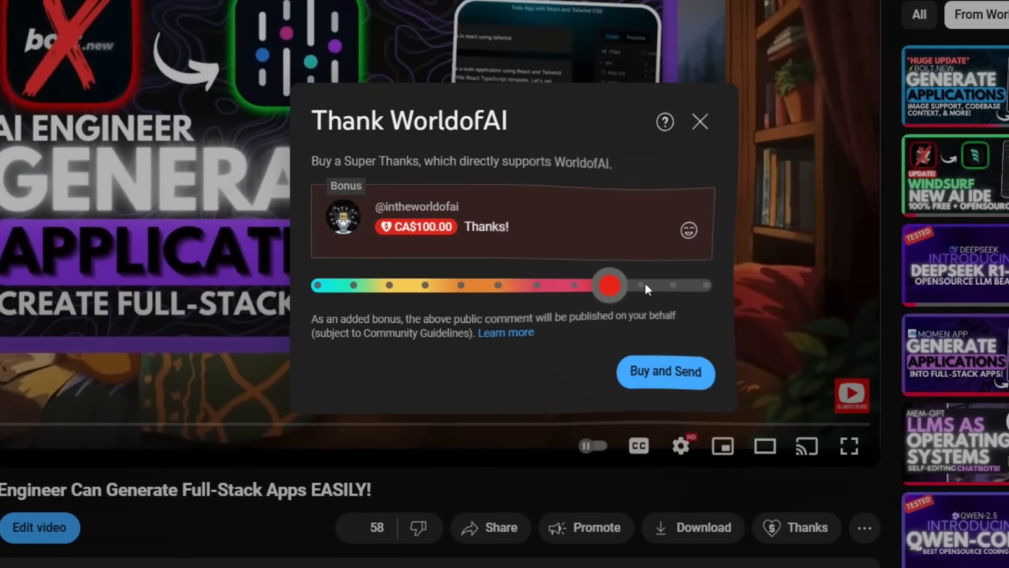
click(689, 232)
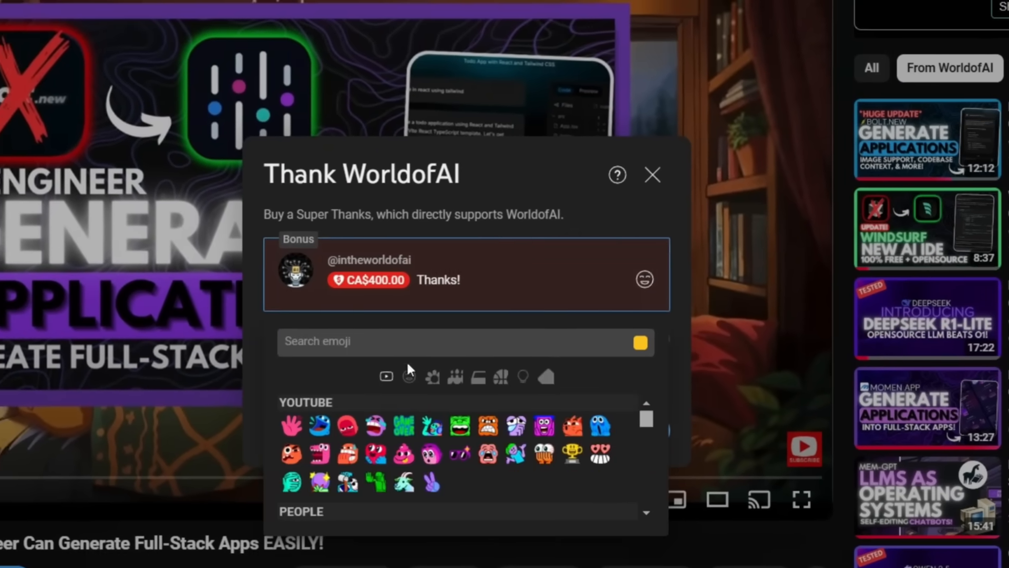
click(652, 174)
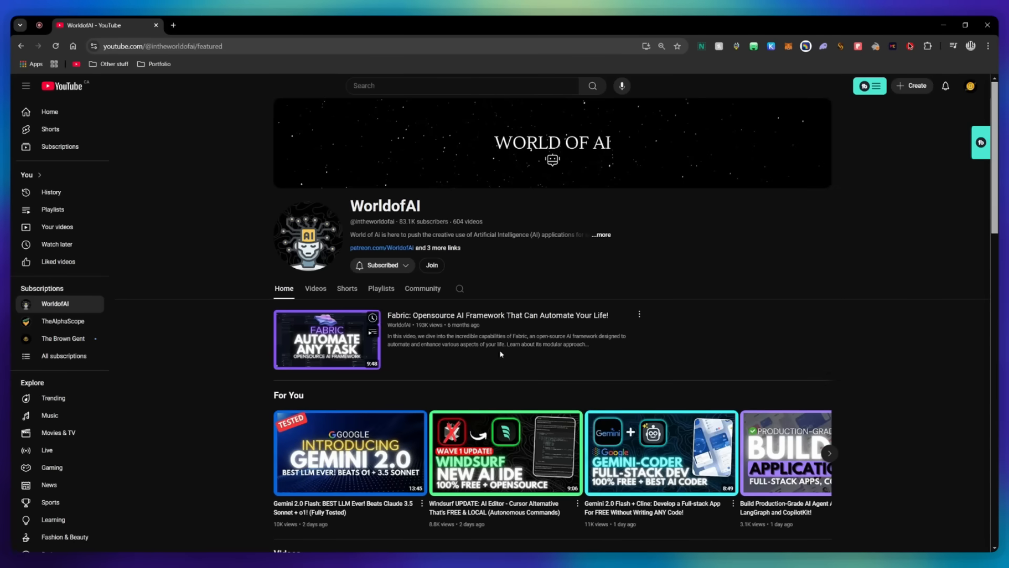
click(430, 265)
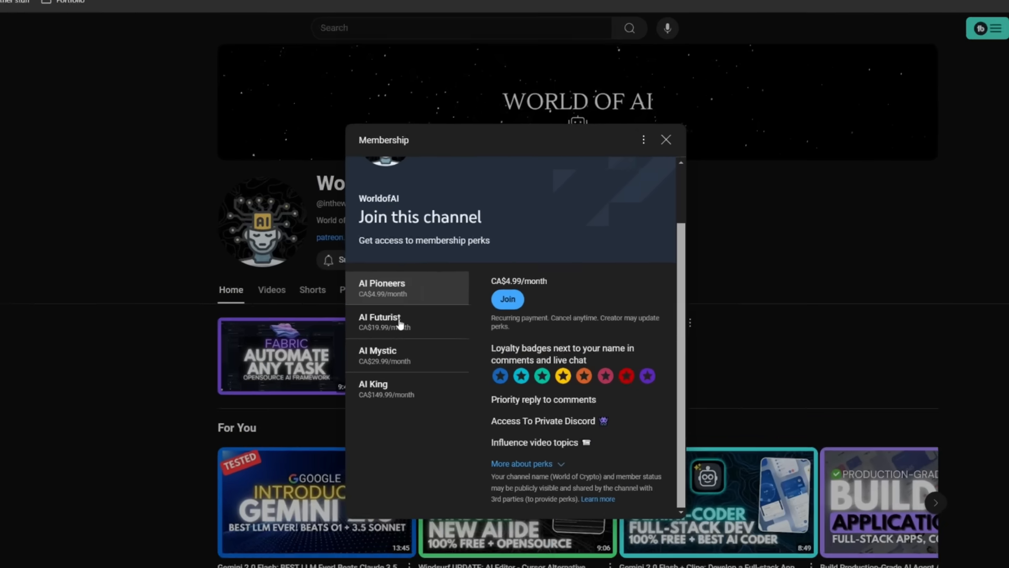
click(384, 356)
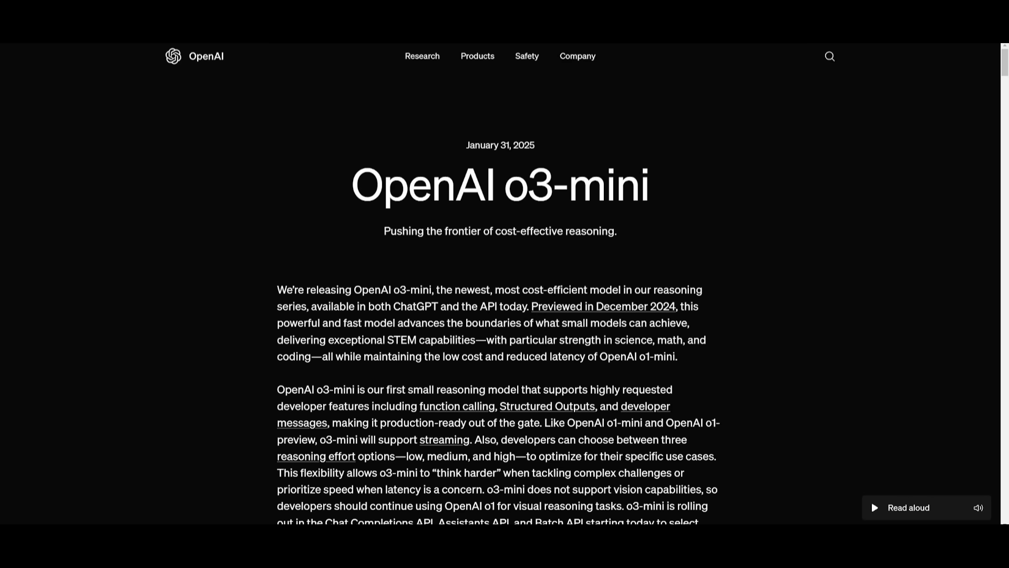
scroll(down, 3)
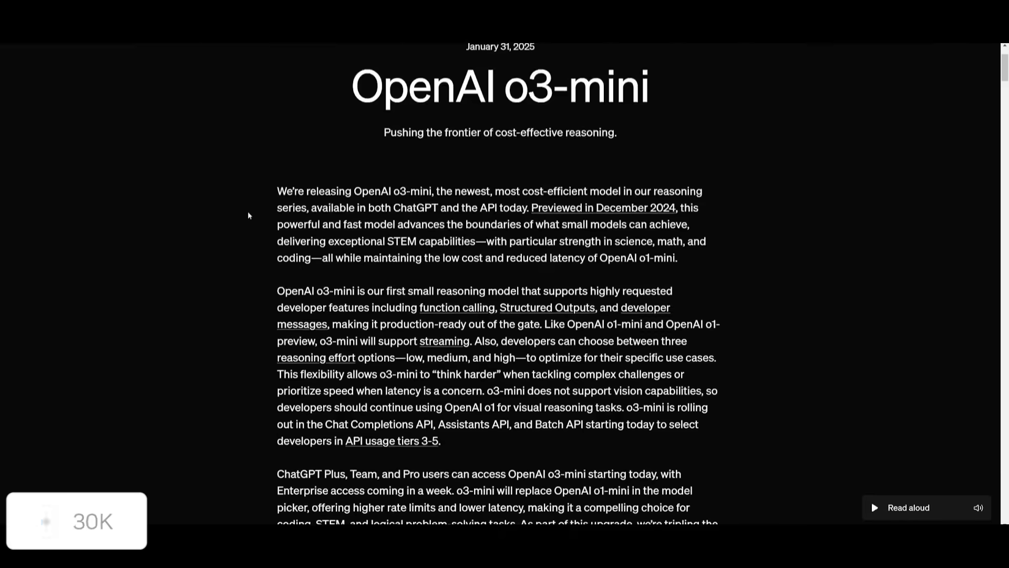
scroll(down, 3)
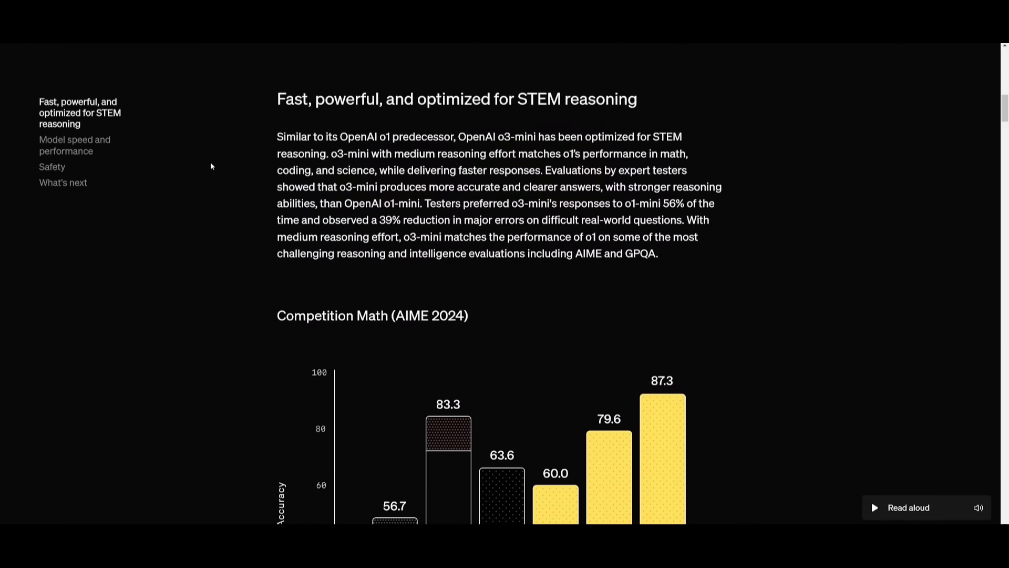
scroll(down, 3)
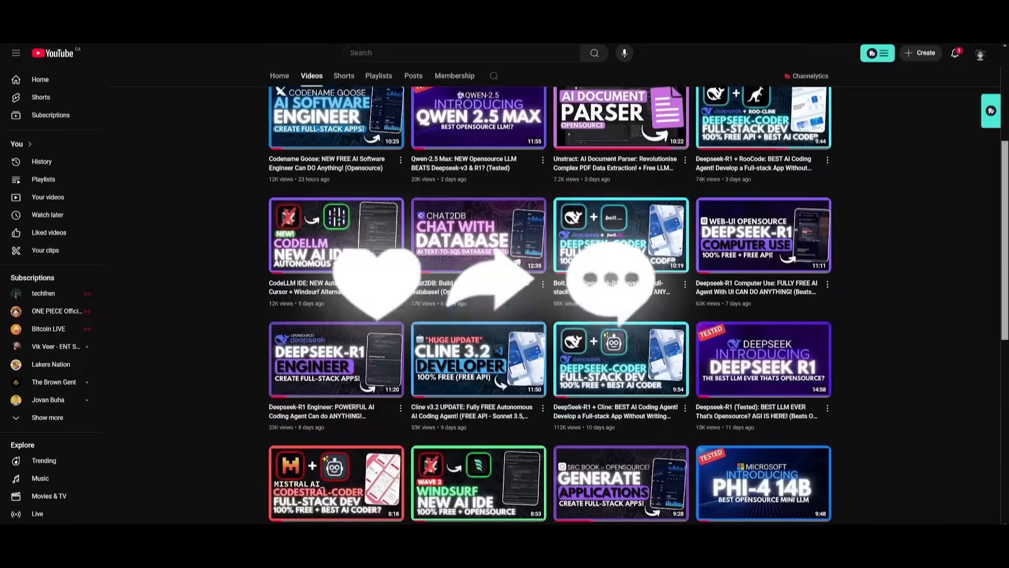
scroll(down, 3)
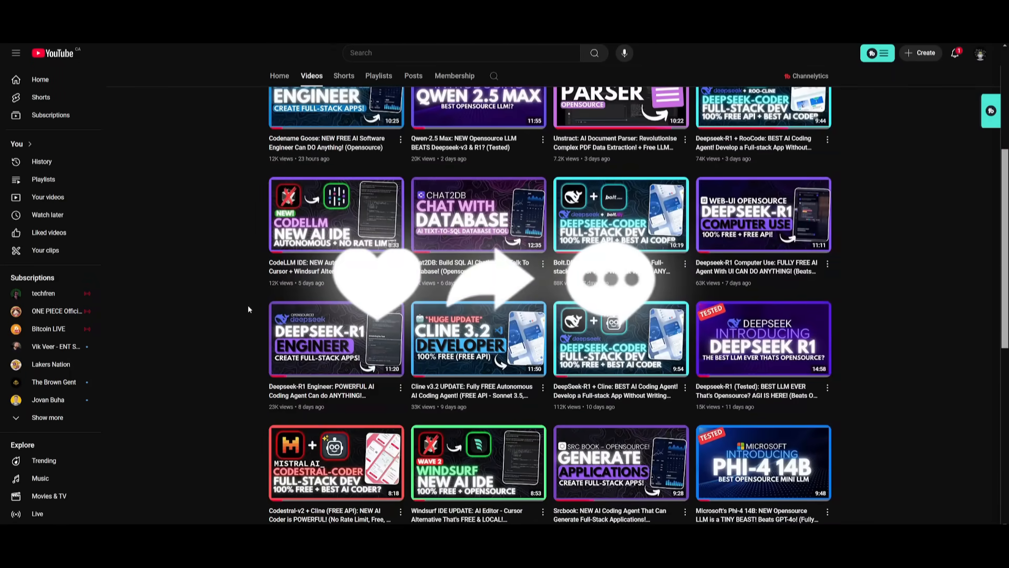
scroll(down, 3)
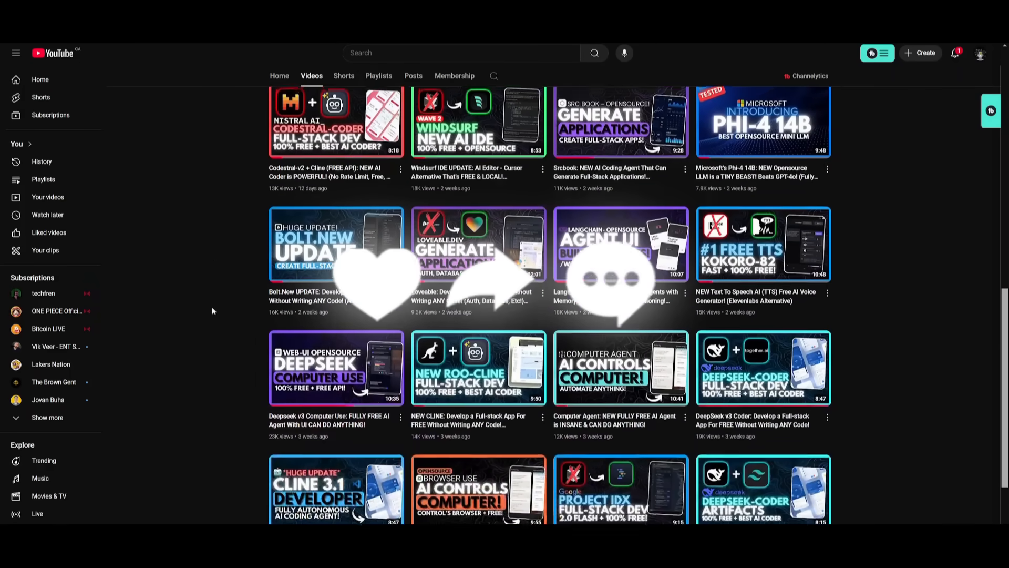
scroll(down, 3)
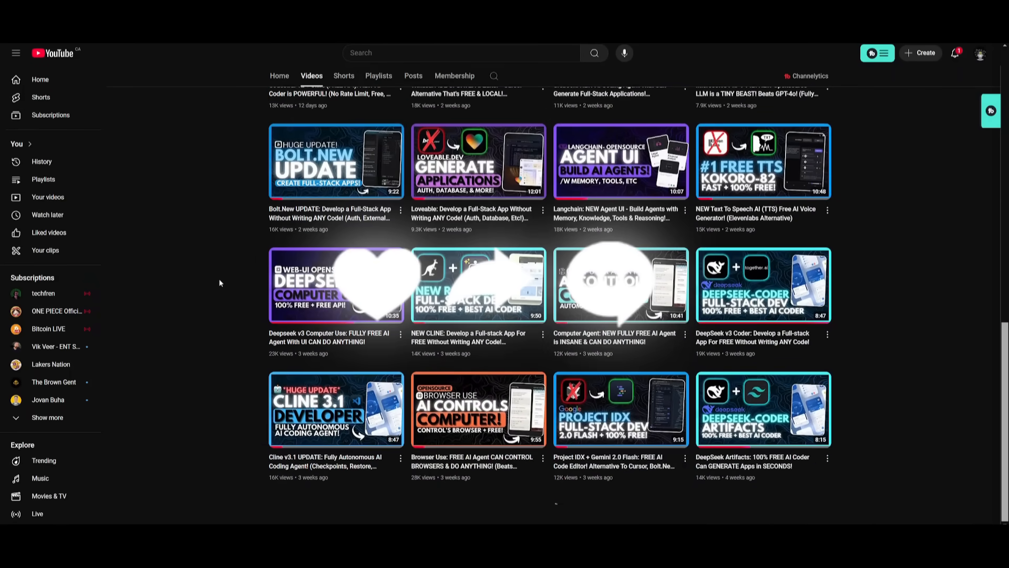
scroll(down, 3)
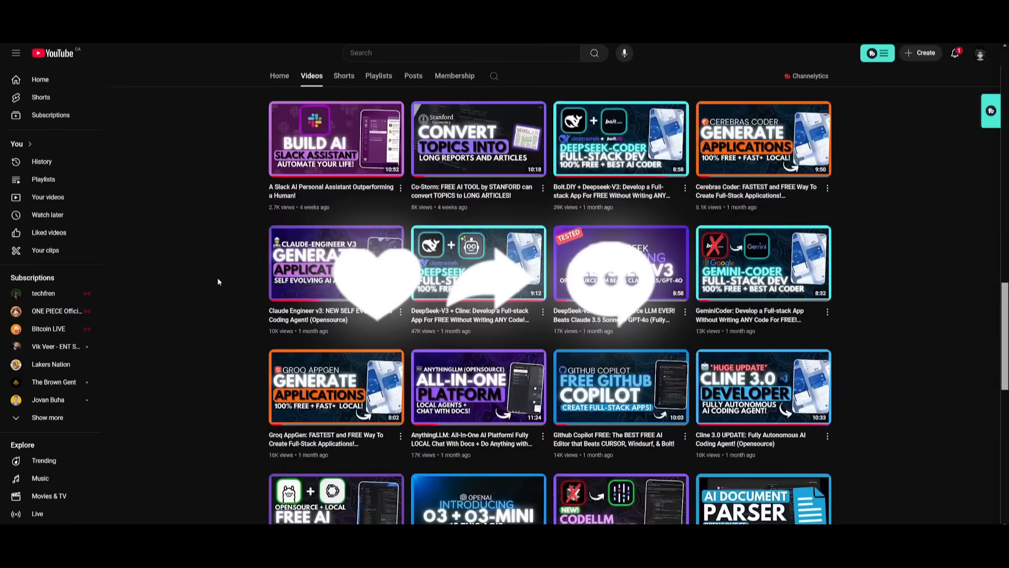
scroll(down, 3)
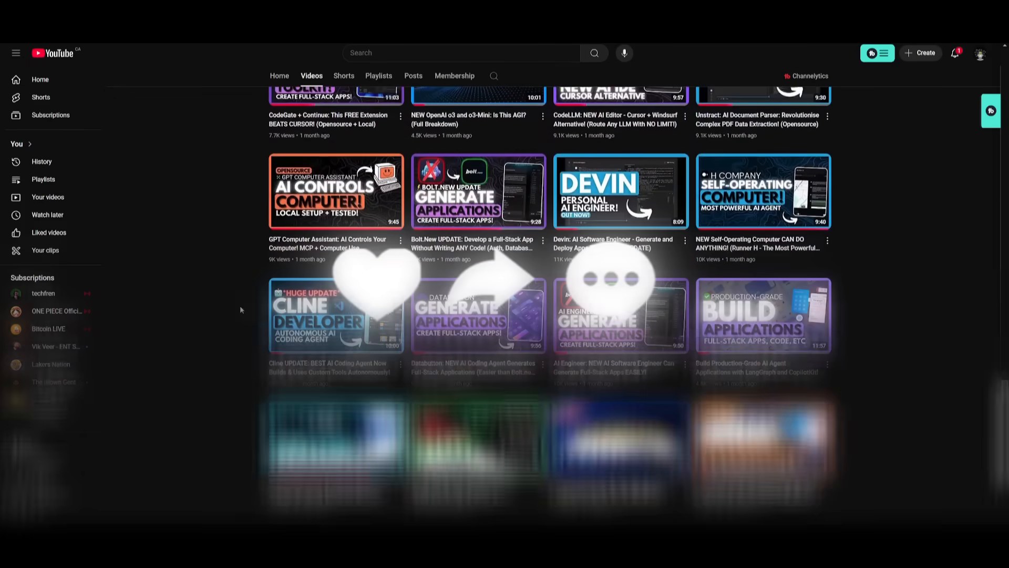
scroll(down, 3)
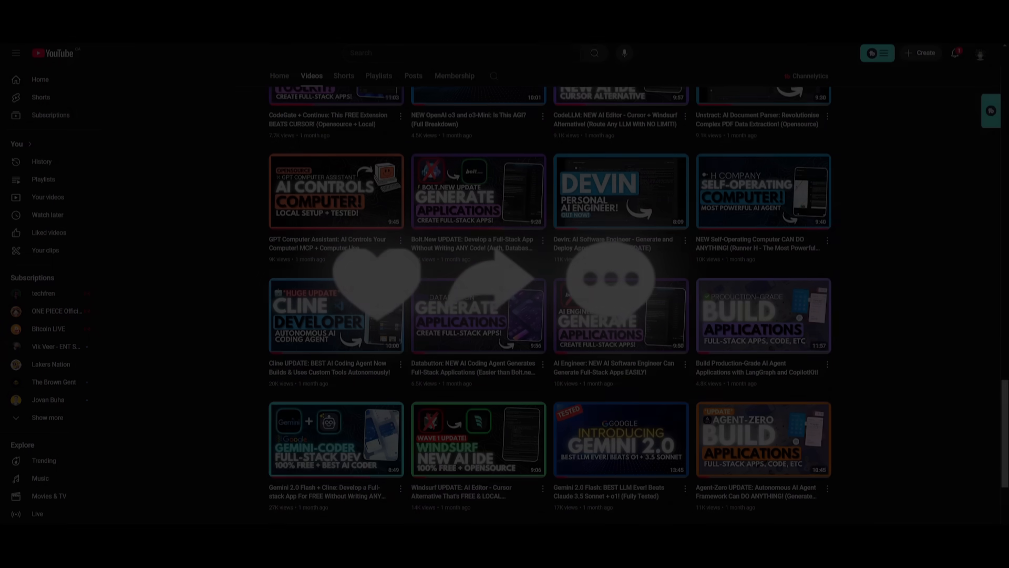